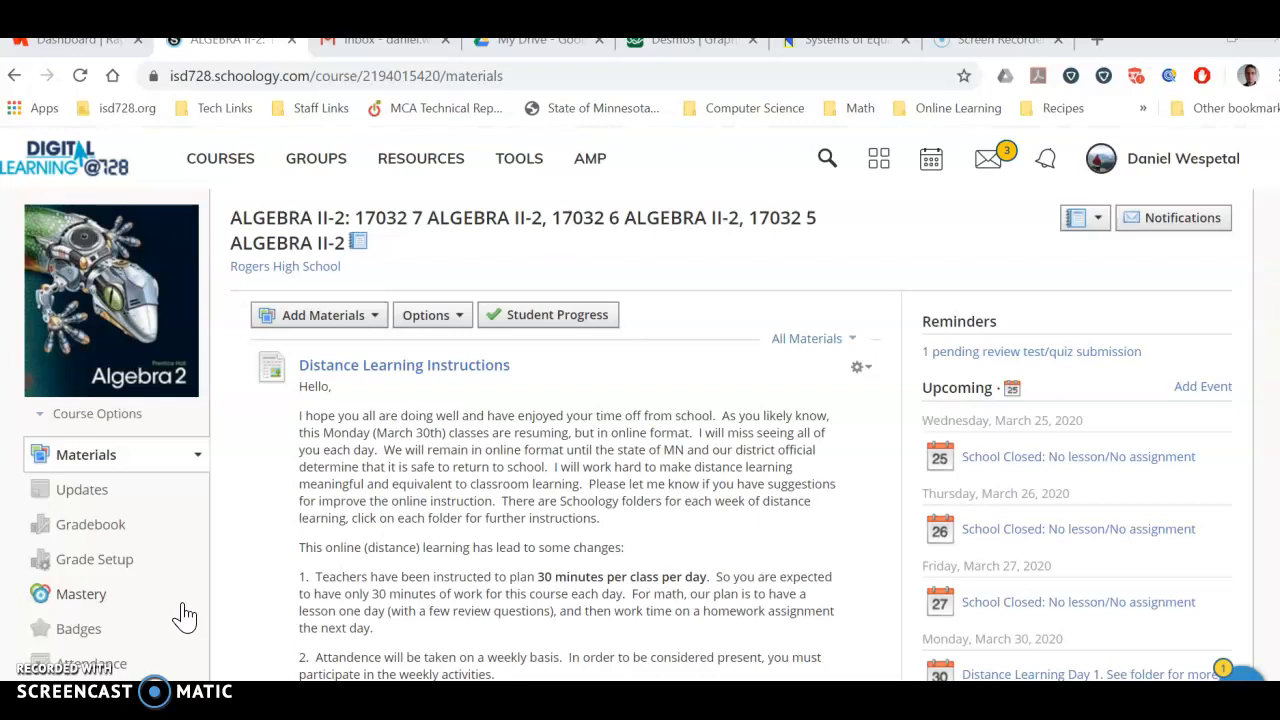
mouse_move(256, 488)
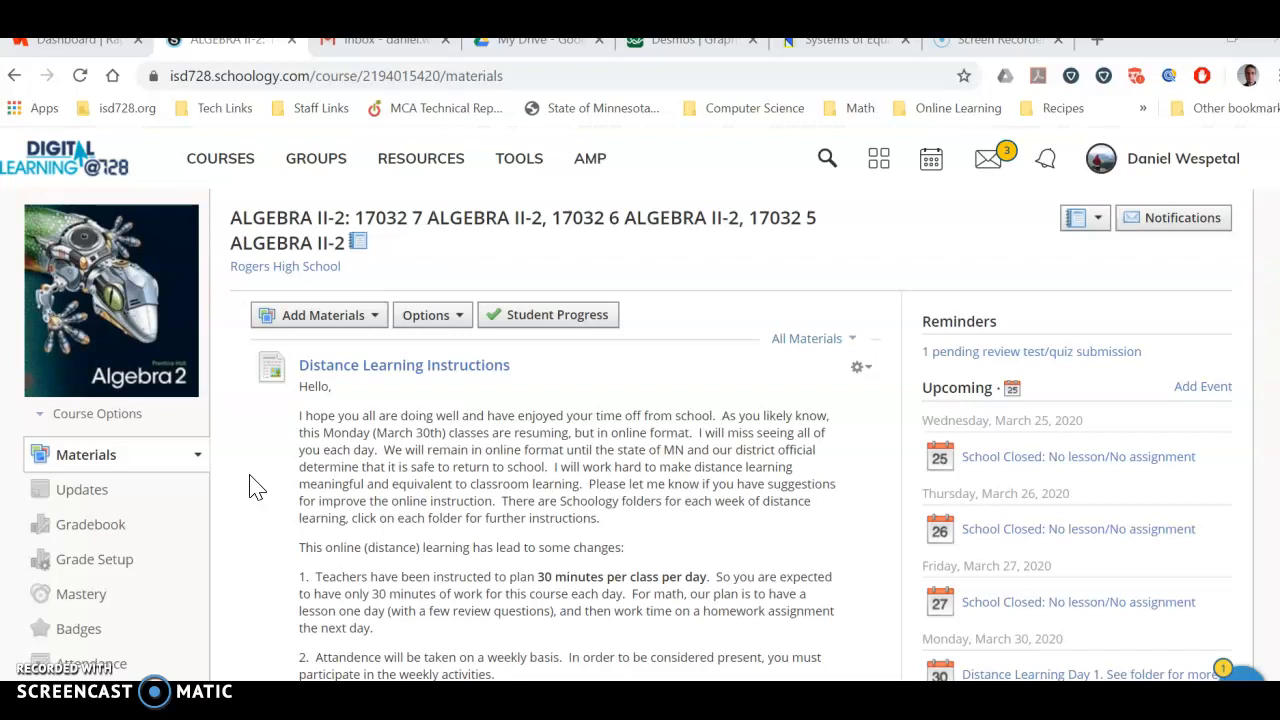
- Read the Distance Learning Instructions, highlighting the 30 minutes per class per day requirement, down to Online Help Sessions
scroll(down, 3)
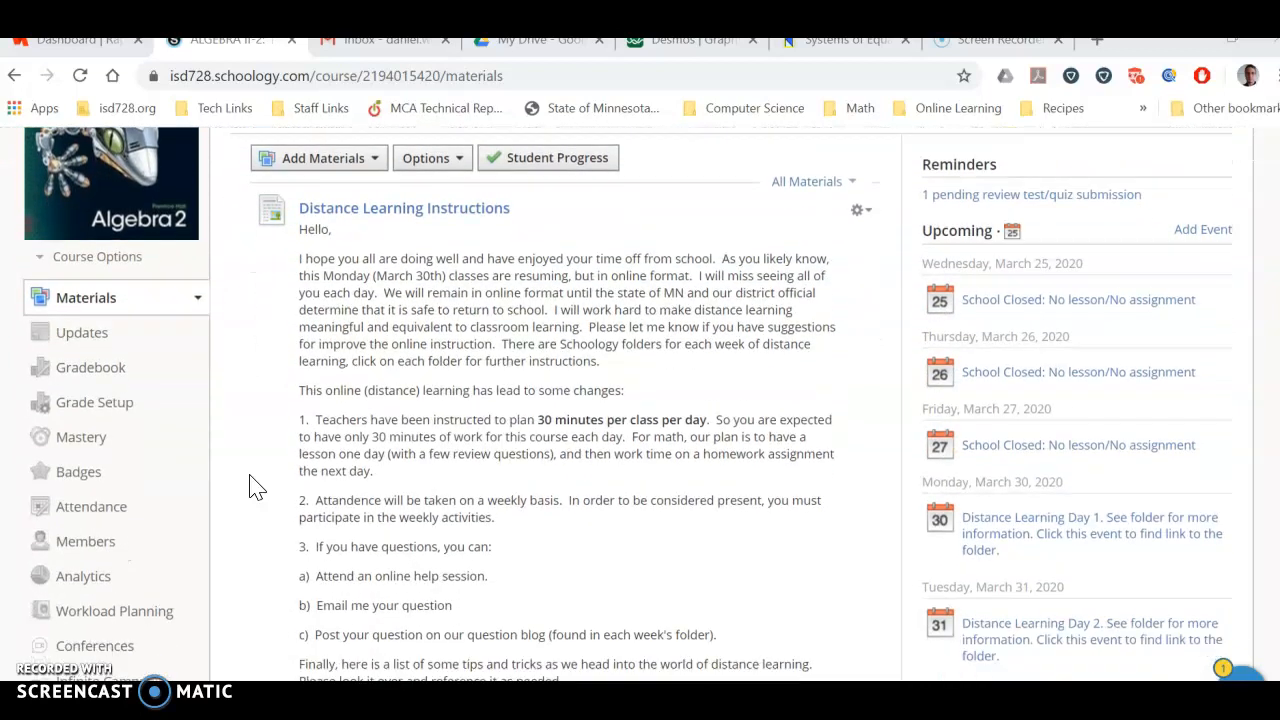
scroll(down, 3)
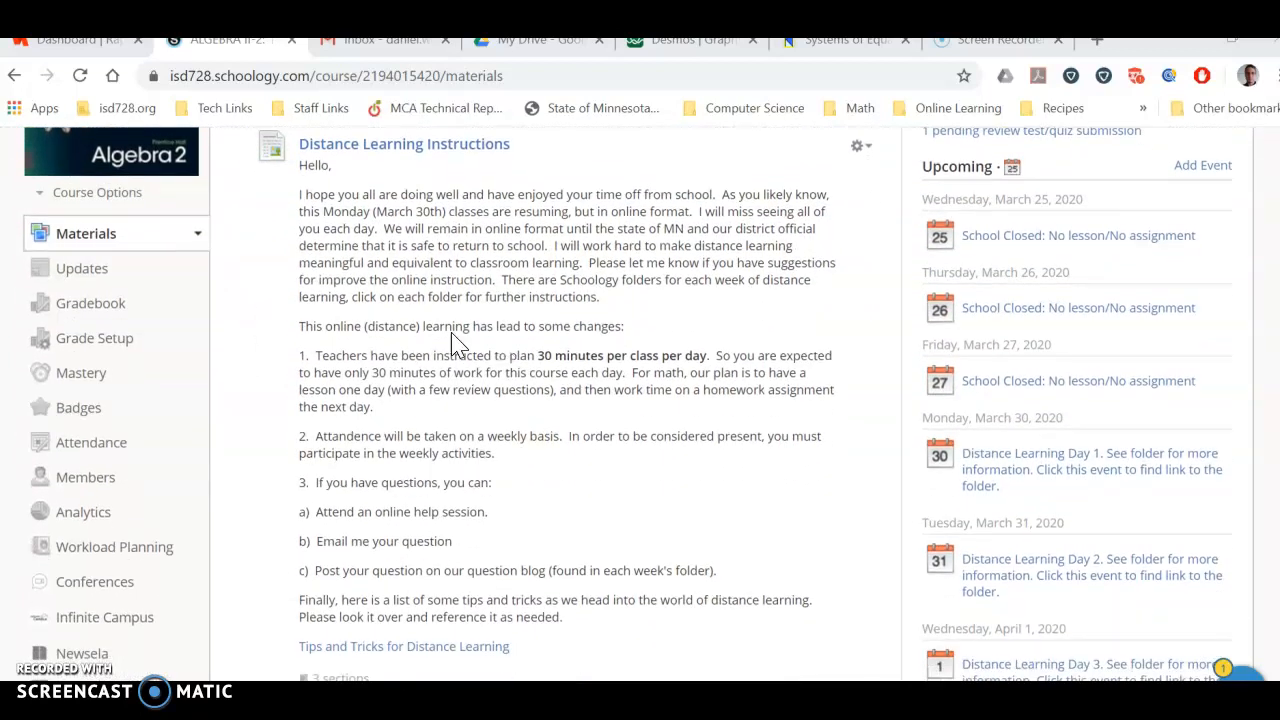
scroll(down, 3)
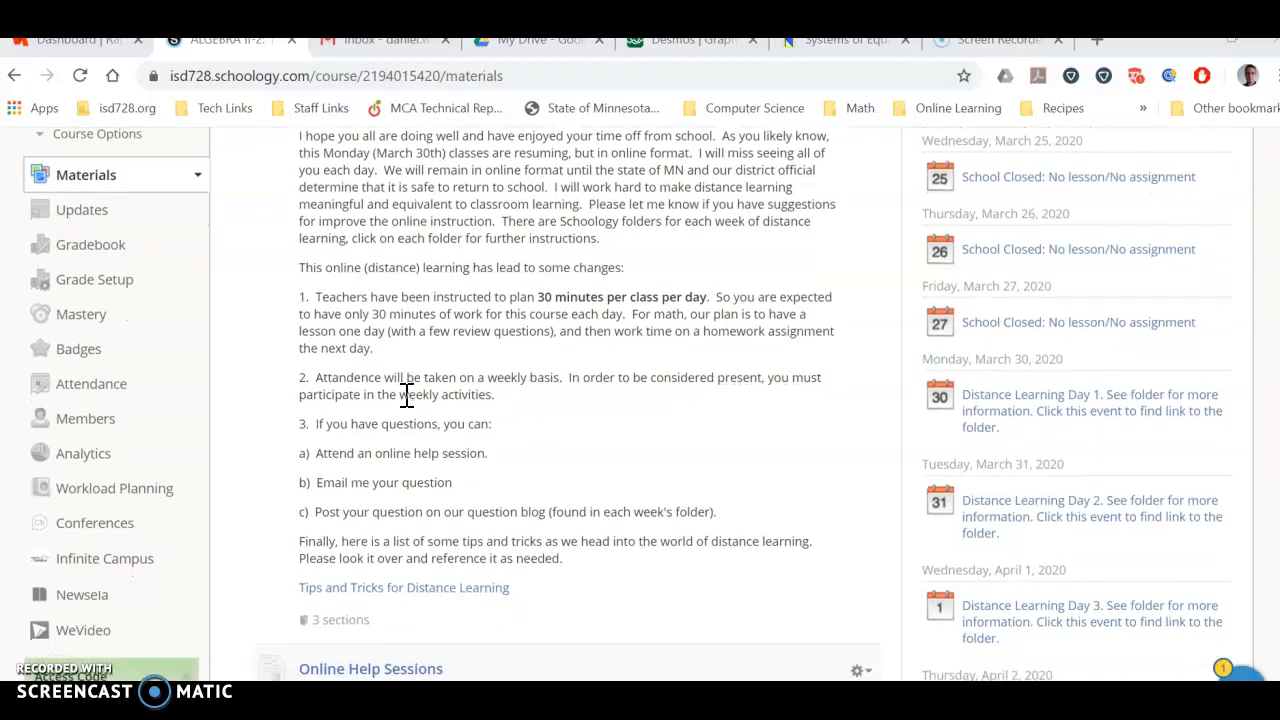
mouse_move(544, 296)
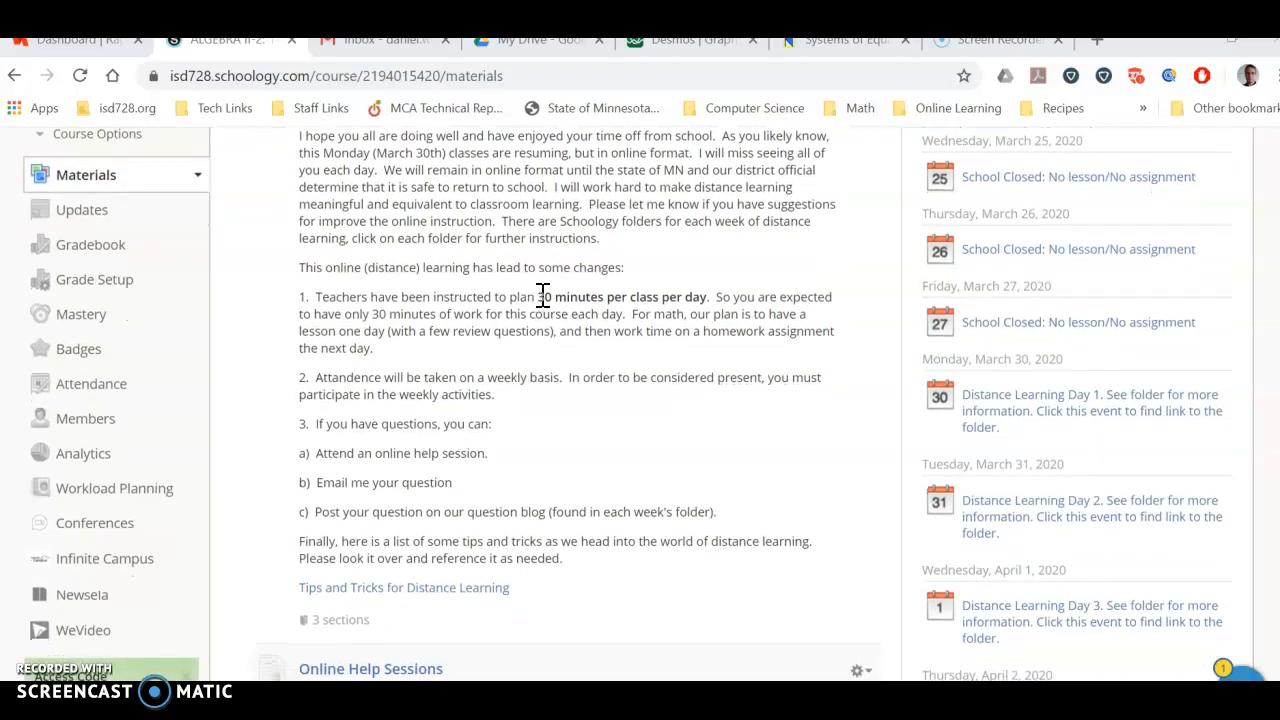
drag(536, 296, 704, 296)
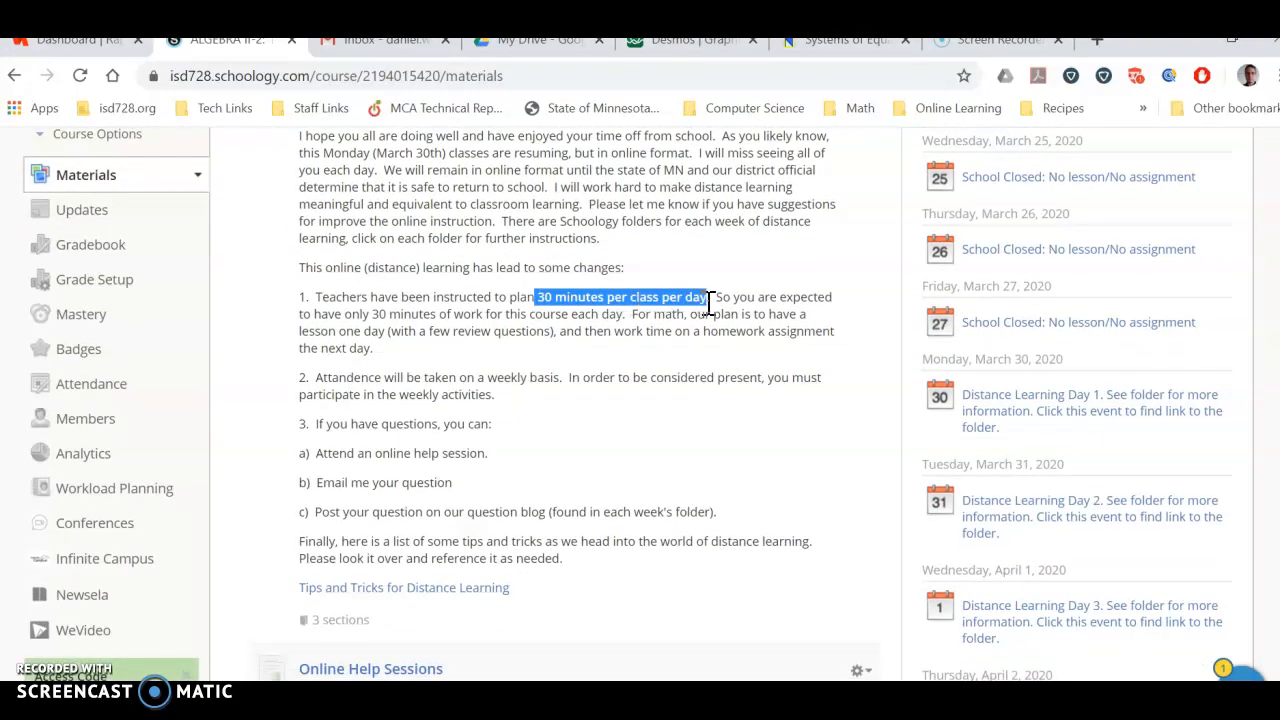
click(596, 358)
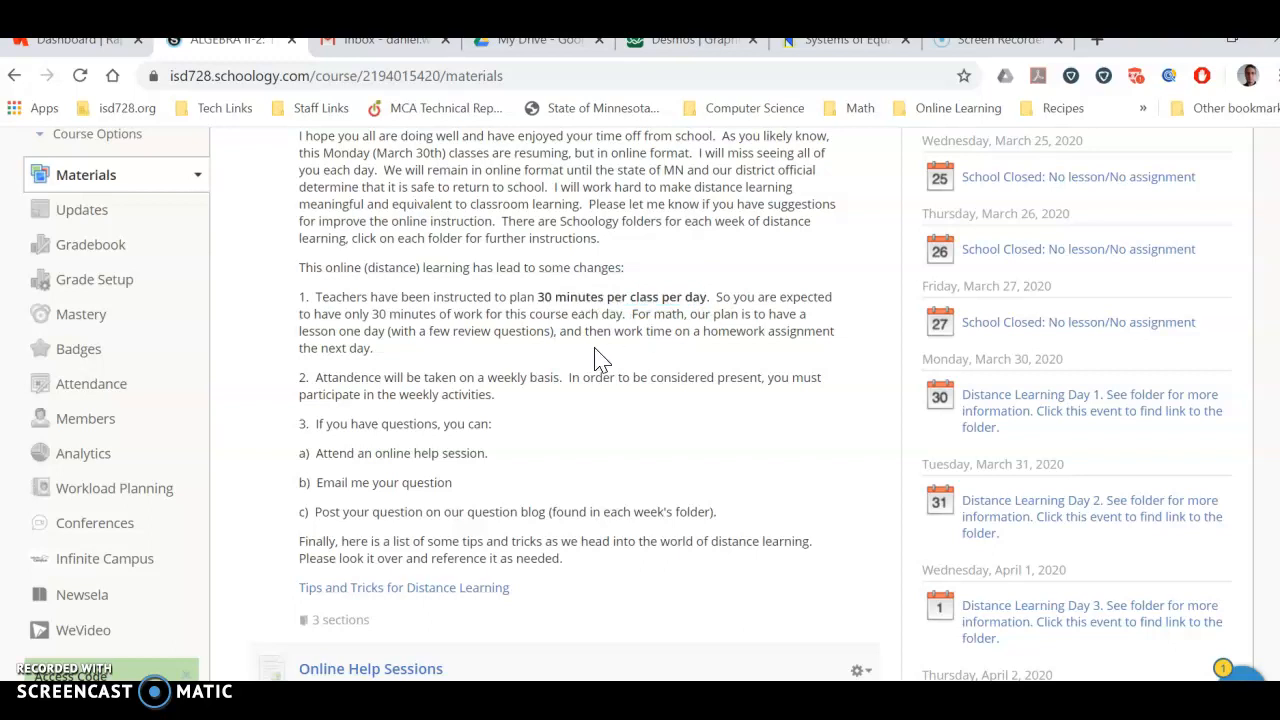
mouse_move(610, 384)
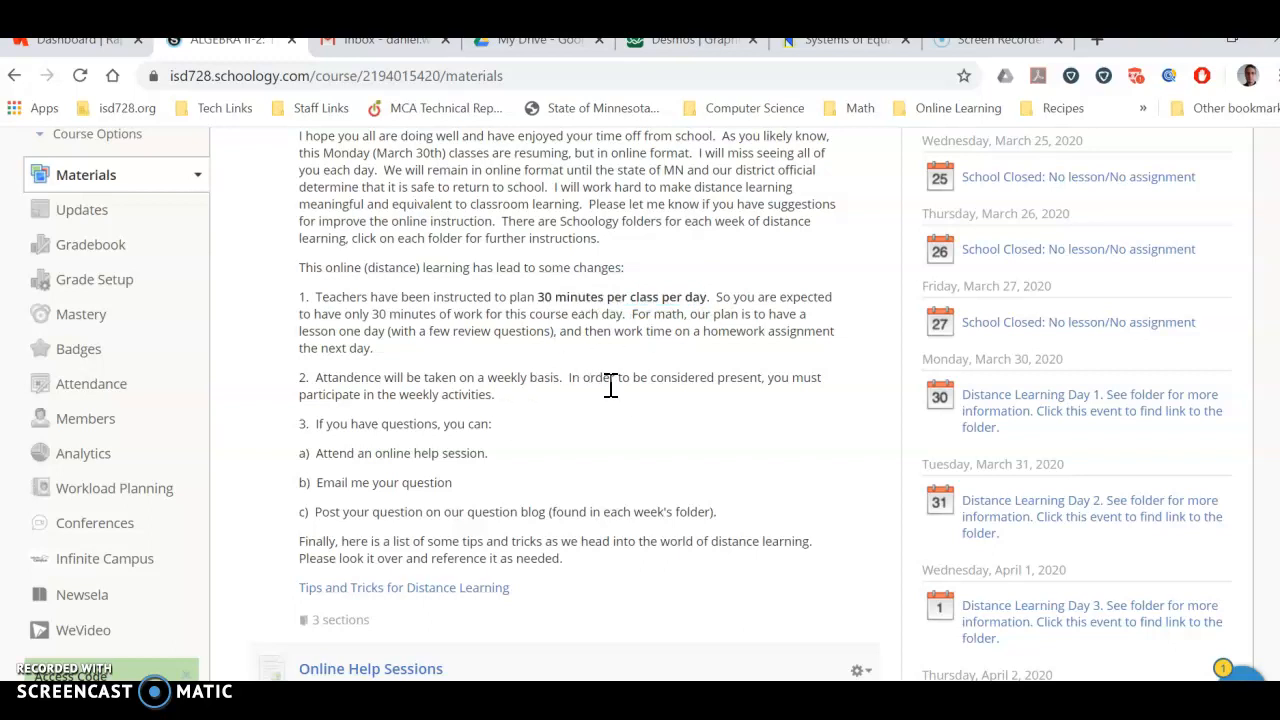
mouse_move(630, 404)
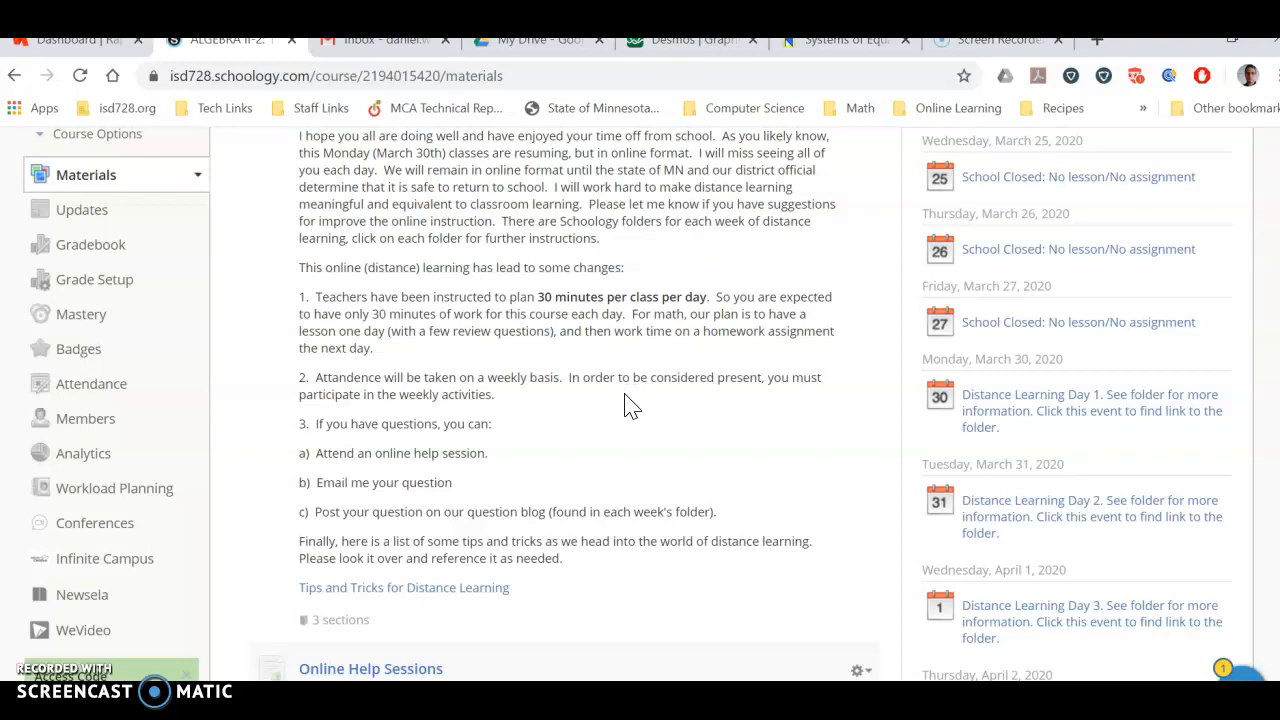
mouse_move(552, 376)
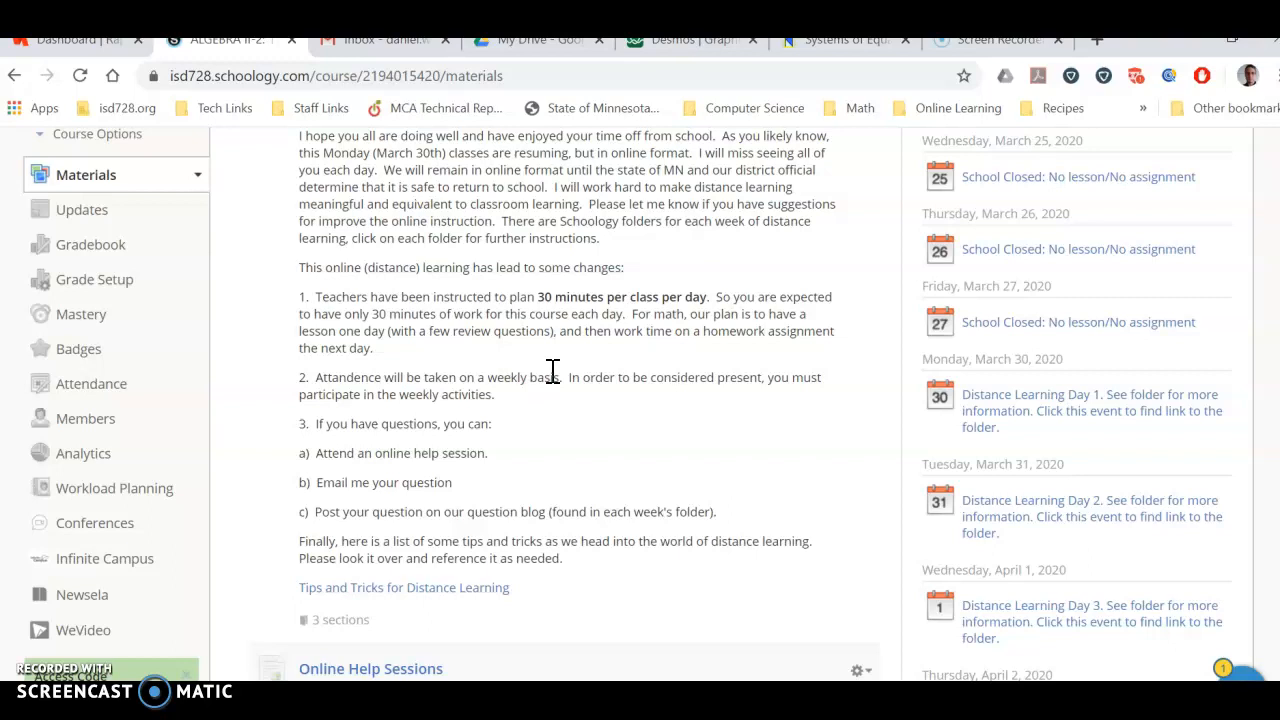
mouse_move(564, 376)
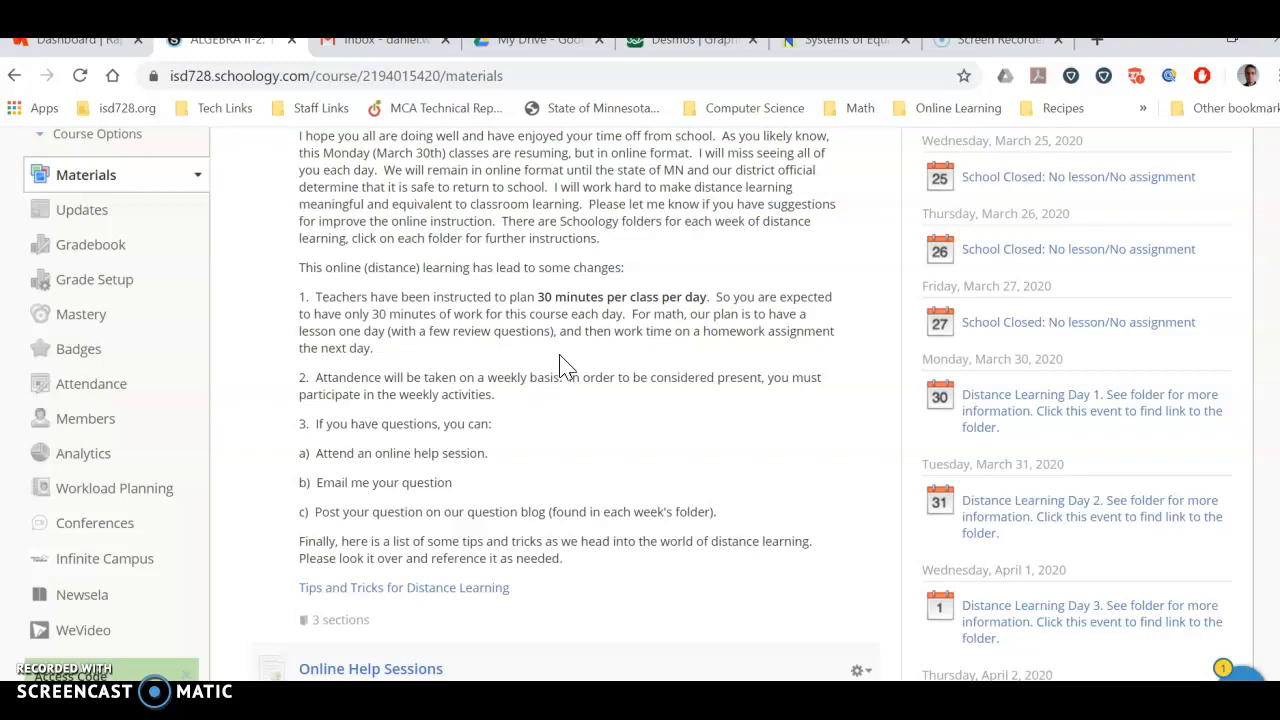
mouse_move(604, 352)
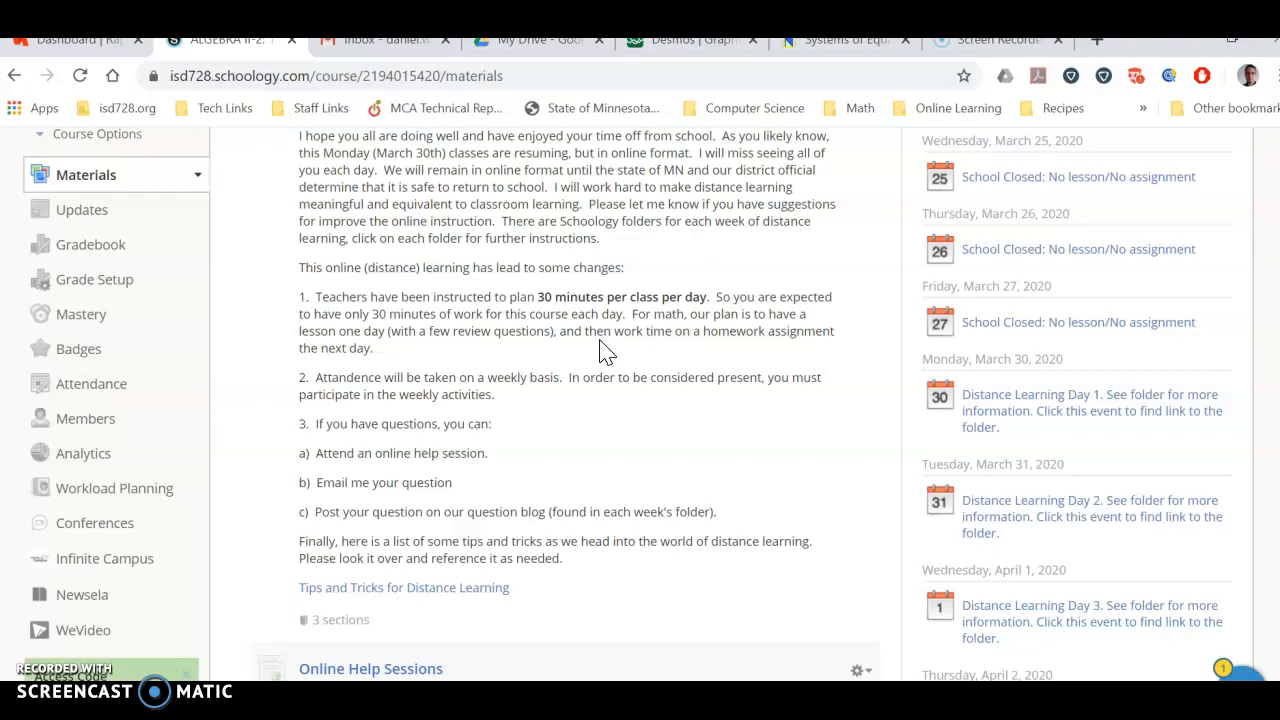
mouse_move(624, 384)
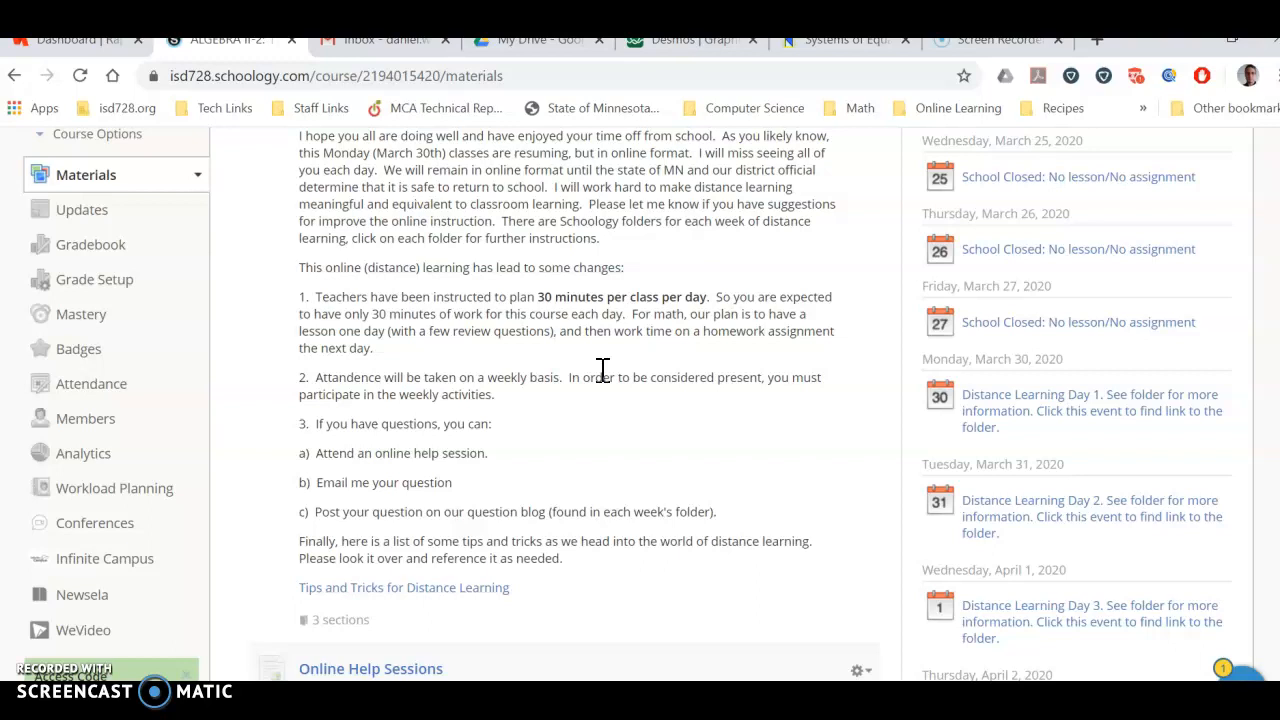
mouse_move(616, 374)
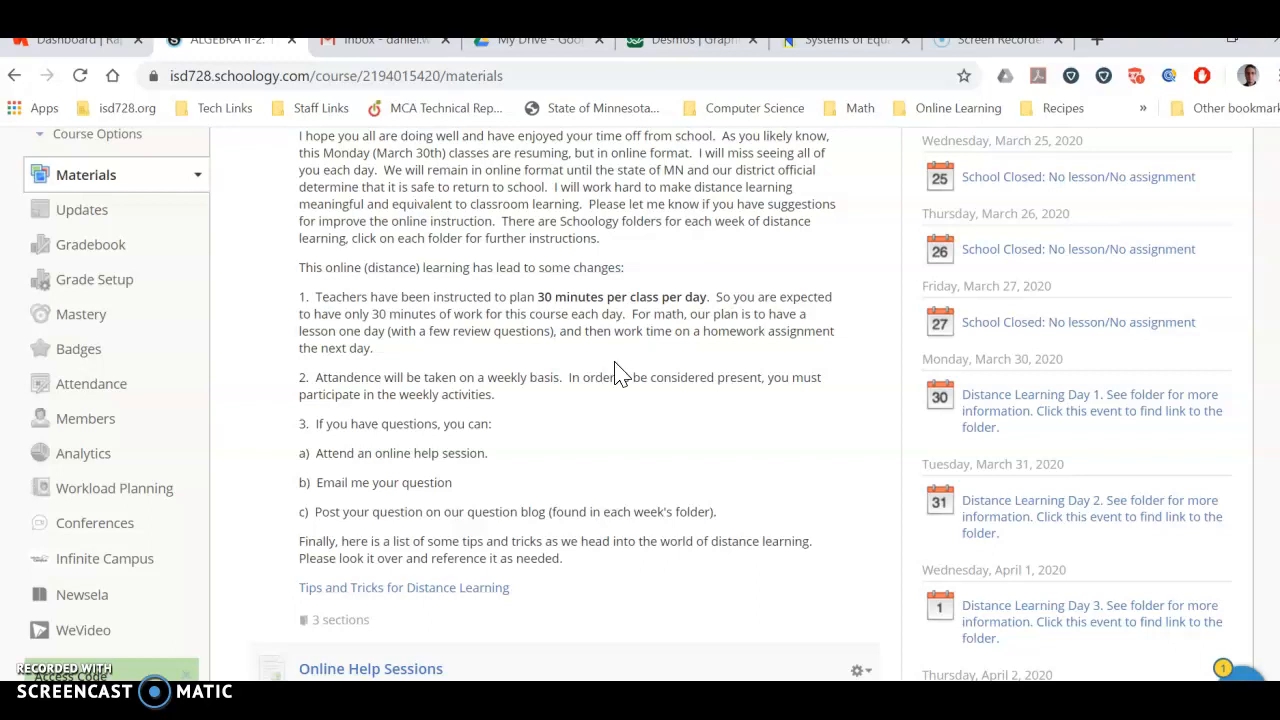
mouse_move(640, 384)
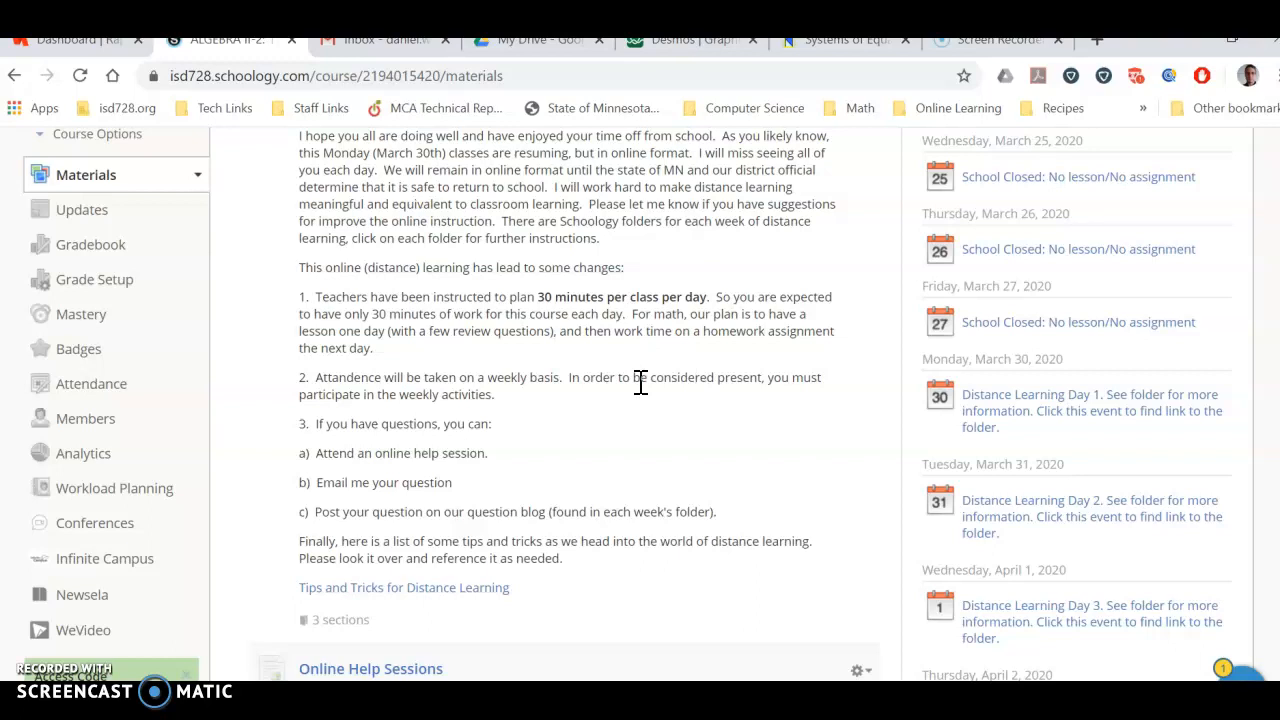
scroll(down, 3)
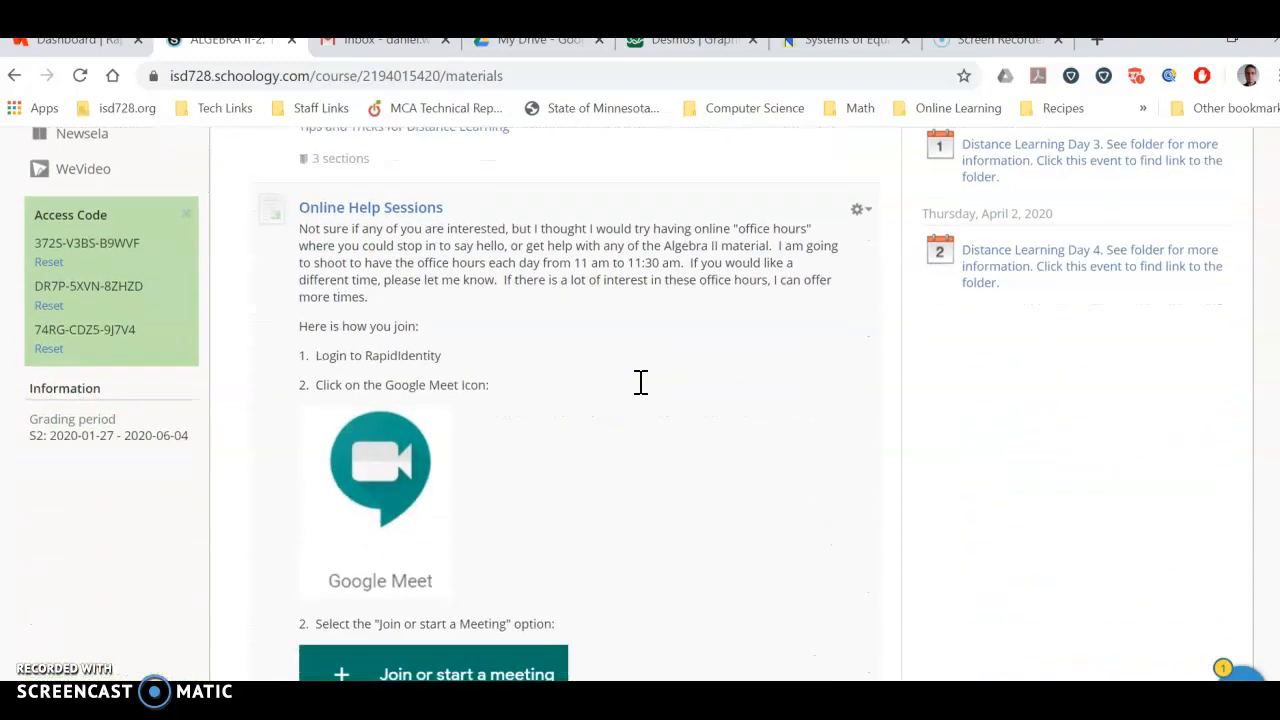
- Review the Google Meet office-hours login steps and meeting code, continuing down to the Digital Week folder
scroll(down, 3)
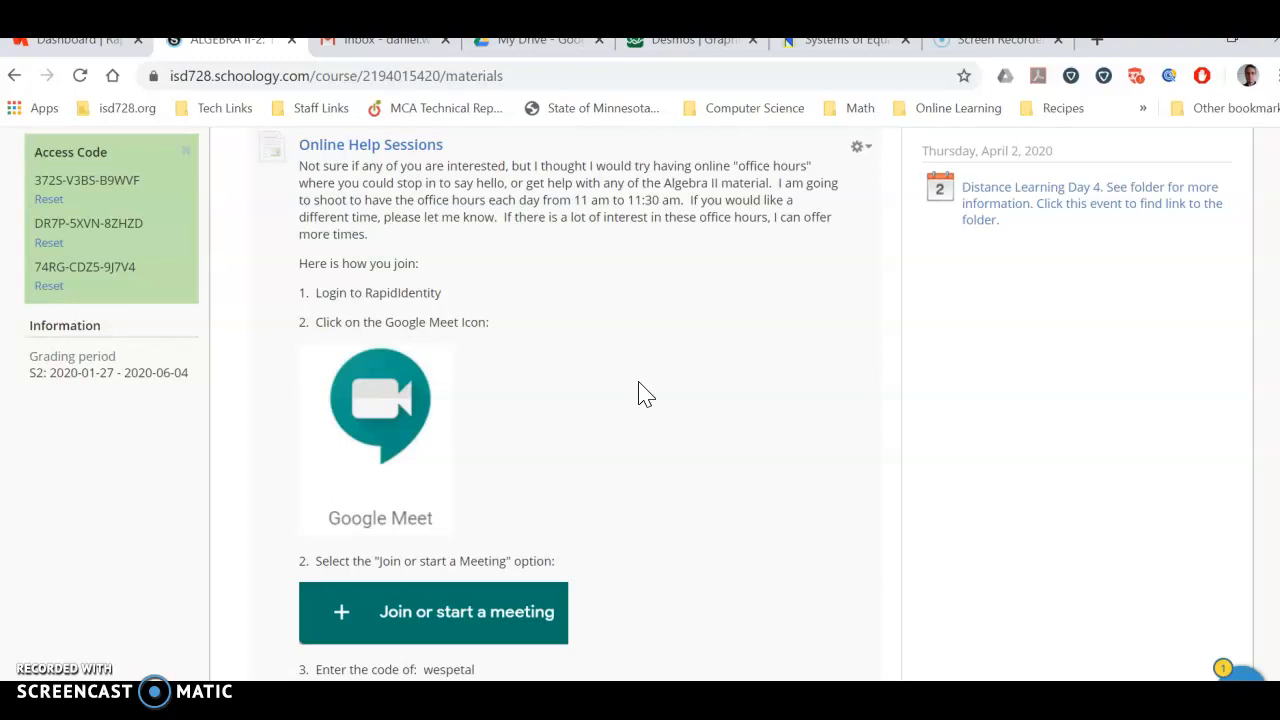
mouse_move(620, 268)
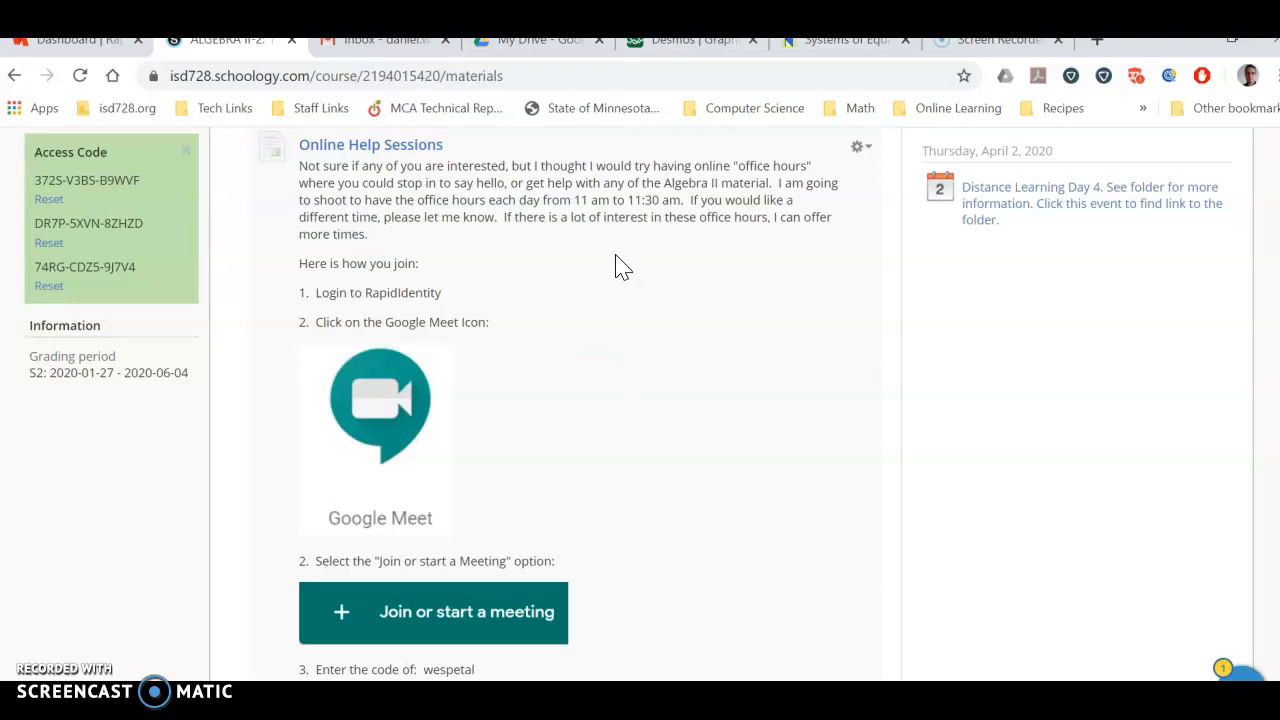
mouse_move(470, 308)
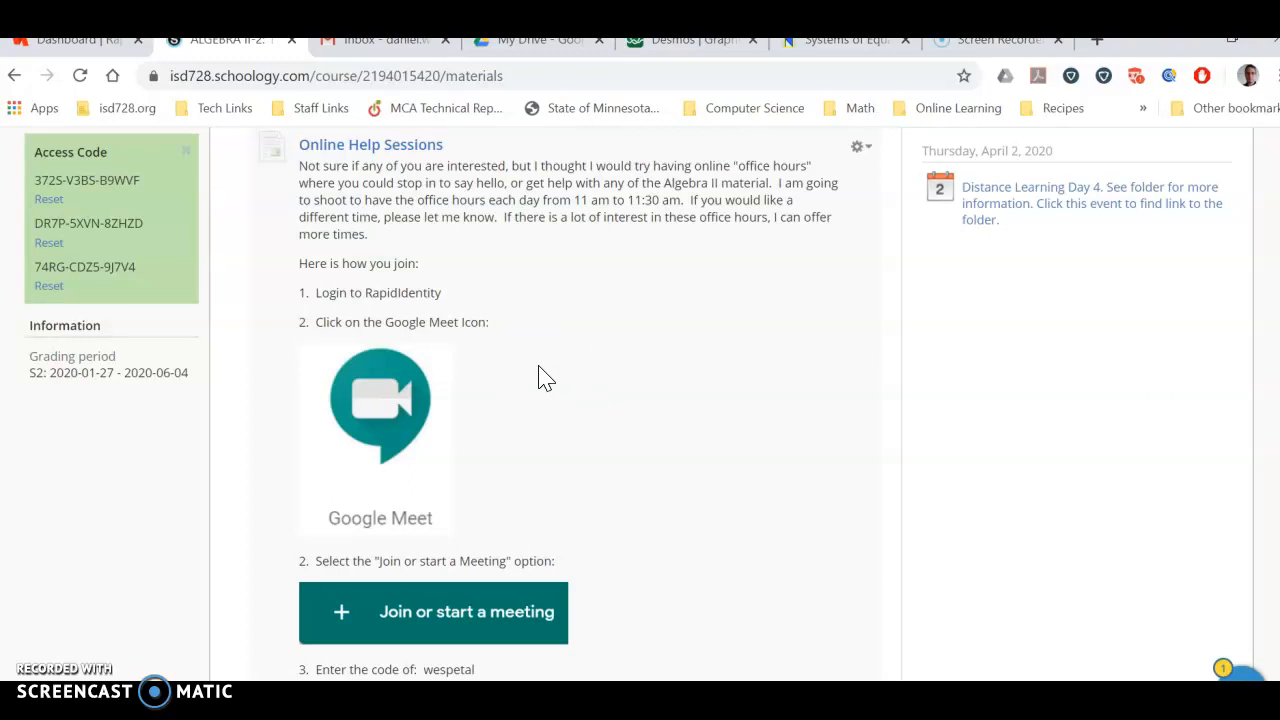
mouse_move(560, 334)
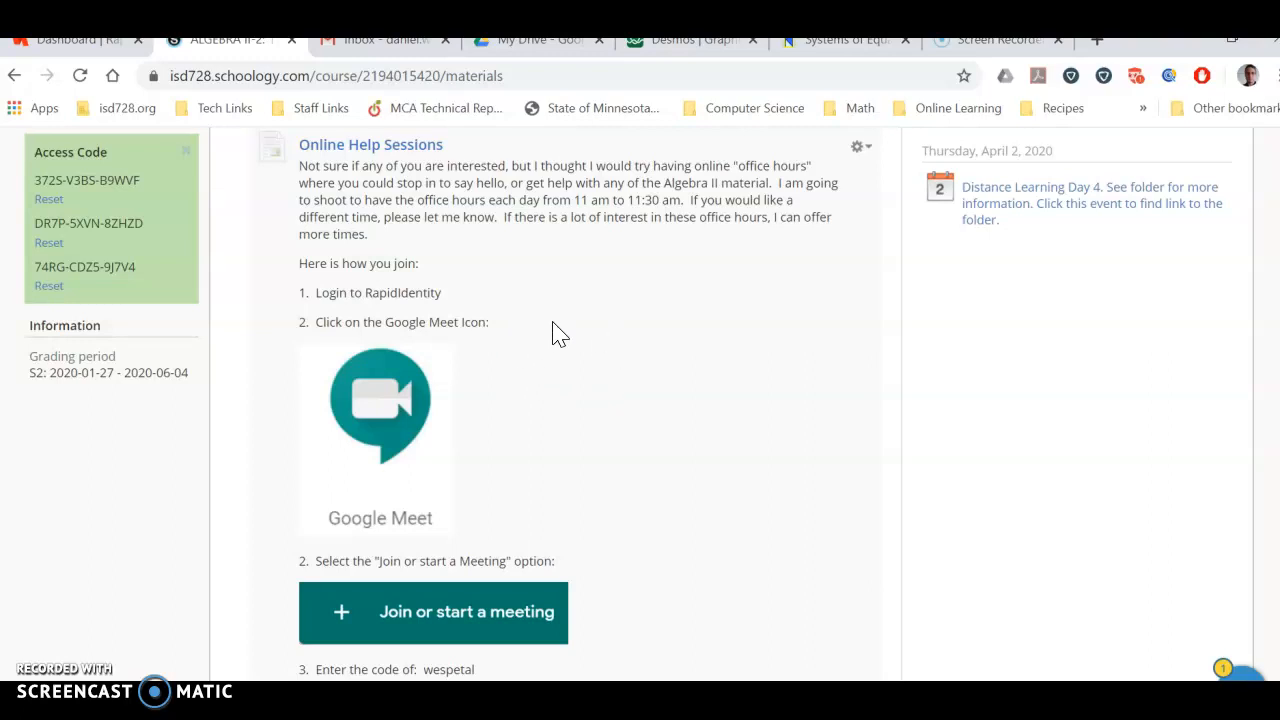
double_click(576, 200)
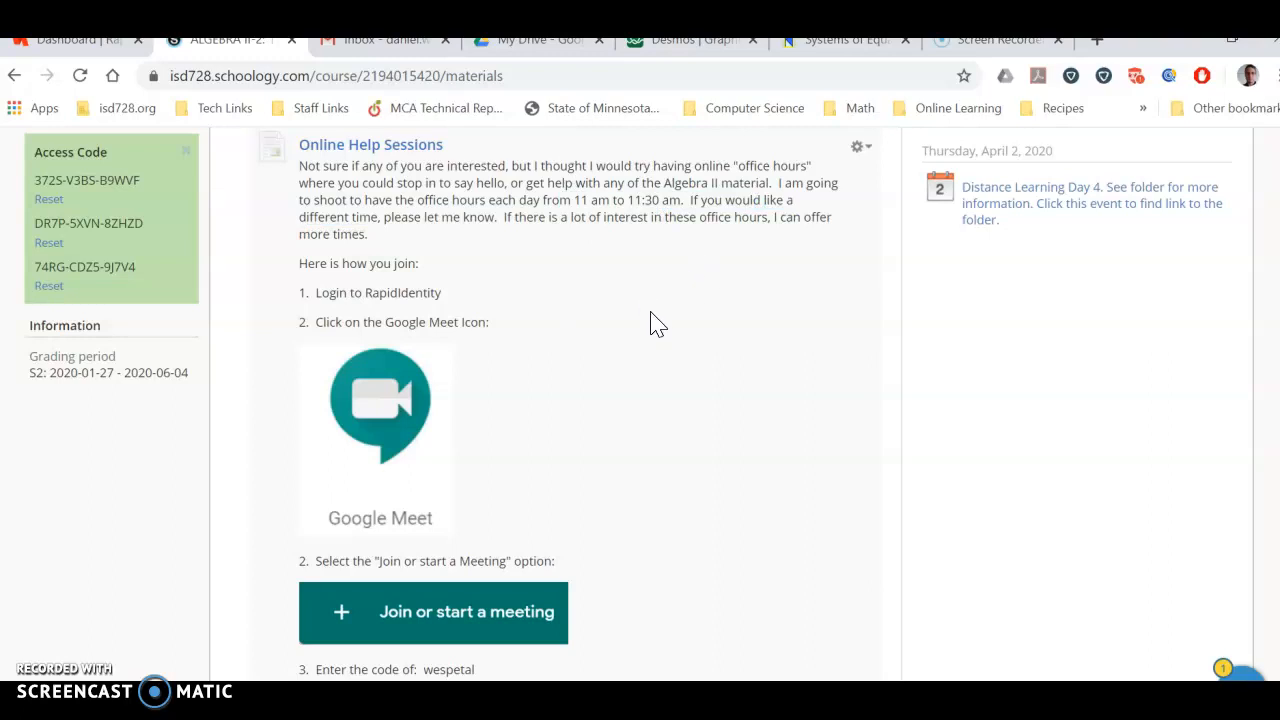
mouse_move(658, 330)
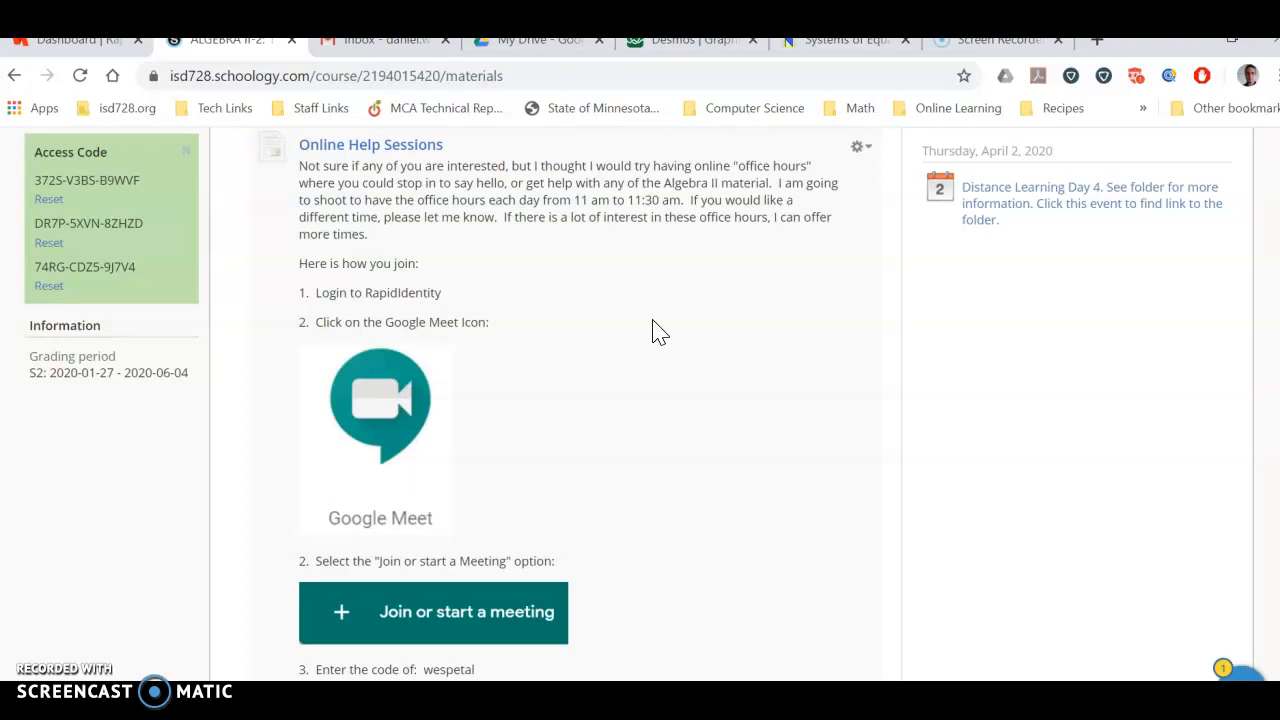
mouse_move(620, 376)
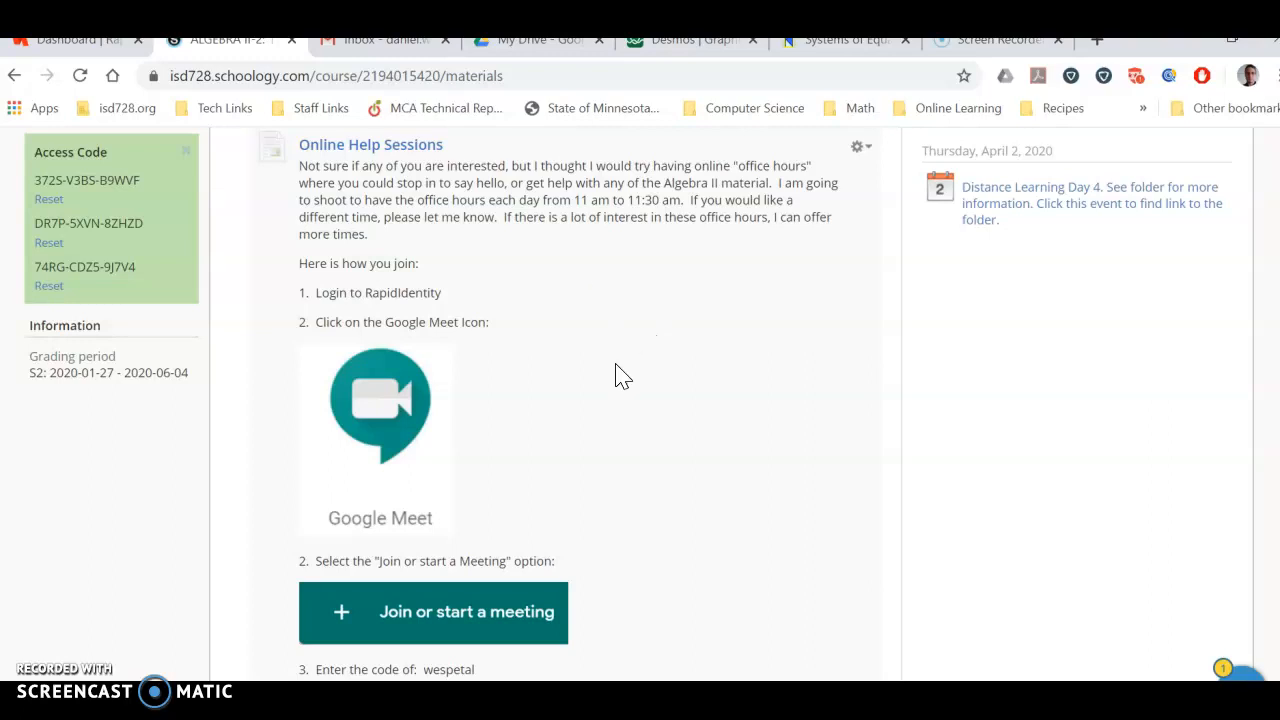
scroll(down, 3)
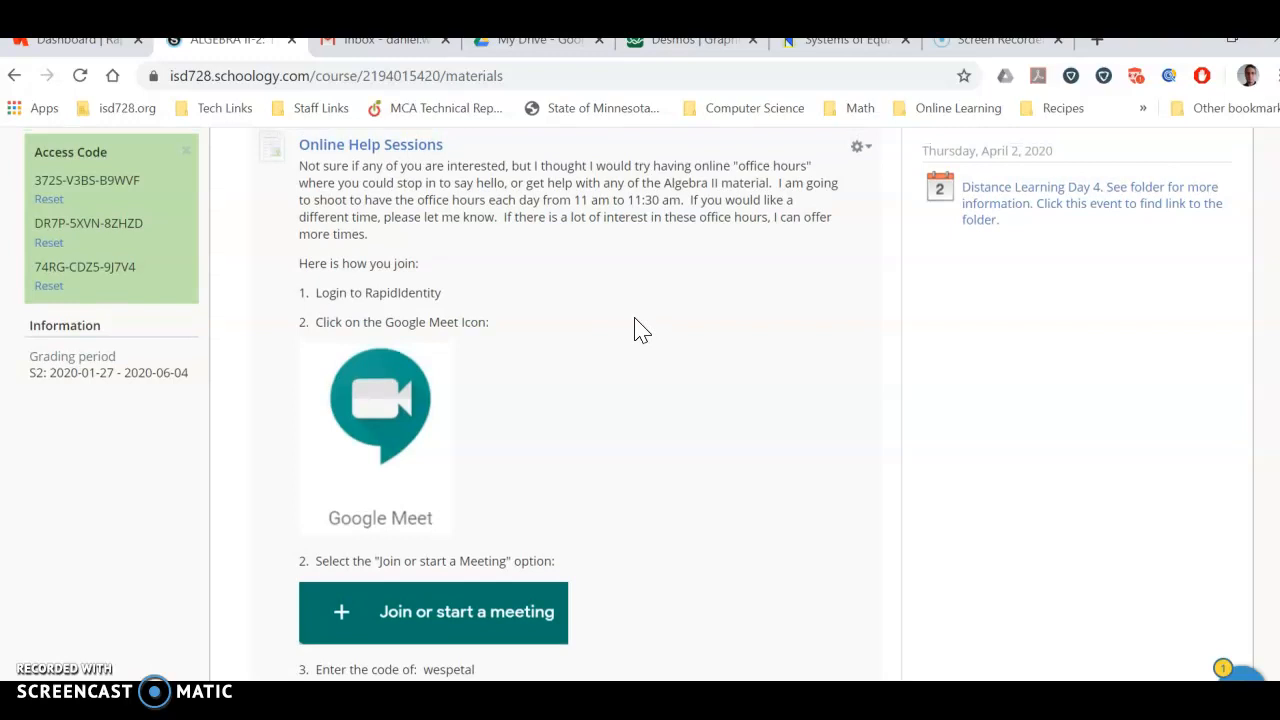
scroll(down, 3)
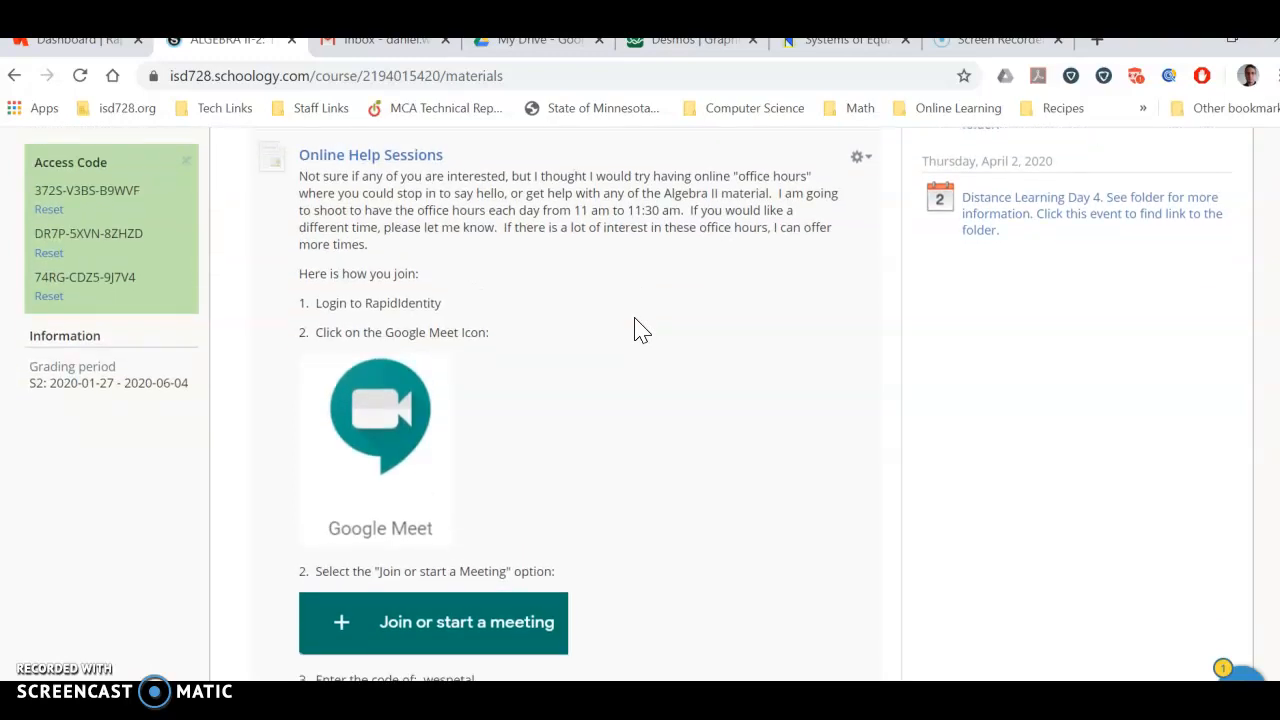
scroll(down, 3)
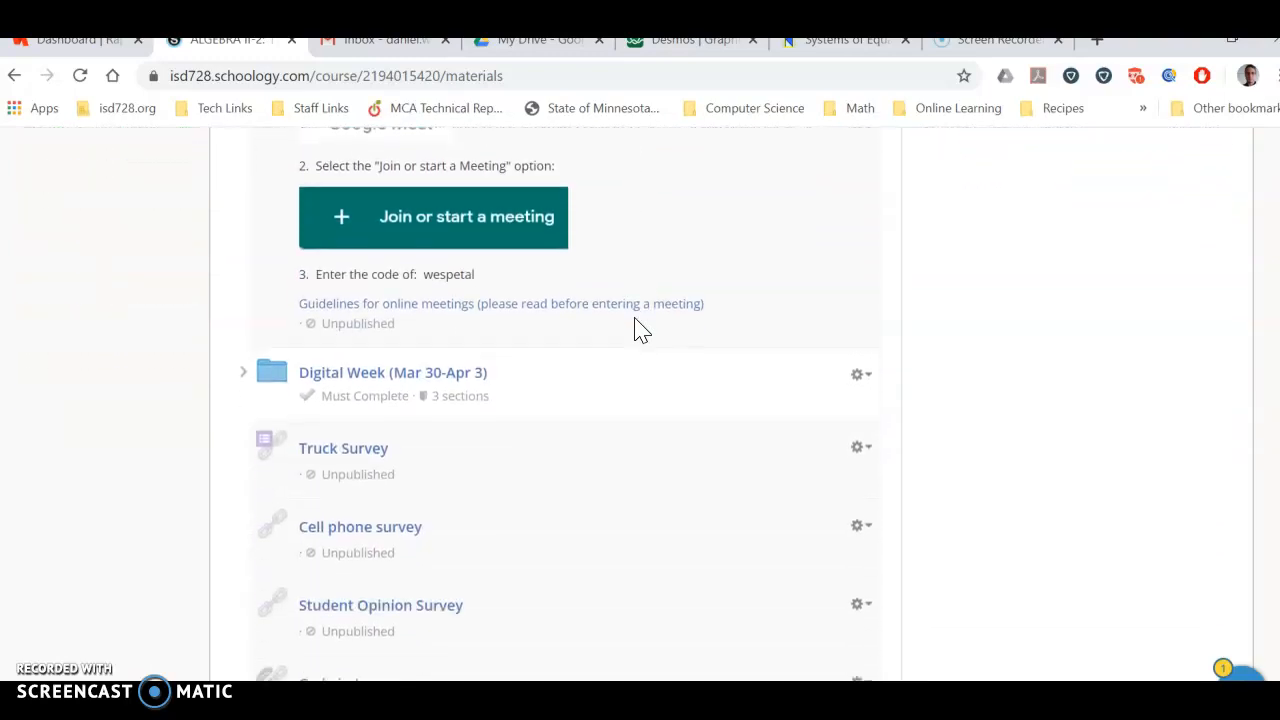
- Expand the Digital Week (Mar 30-Apr 3) folder and its Tuesday March 31 subfolder to show the activities
scroll(down, 3)
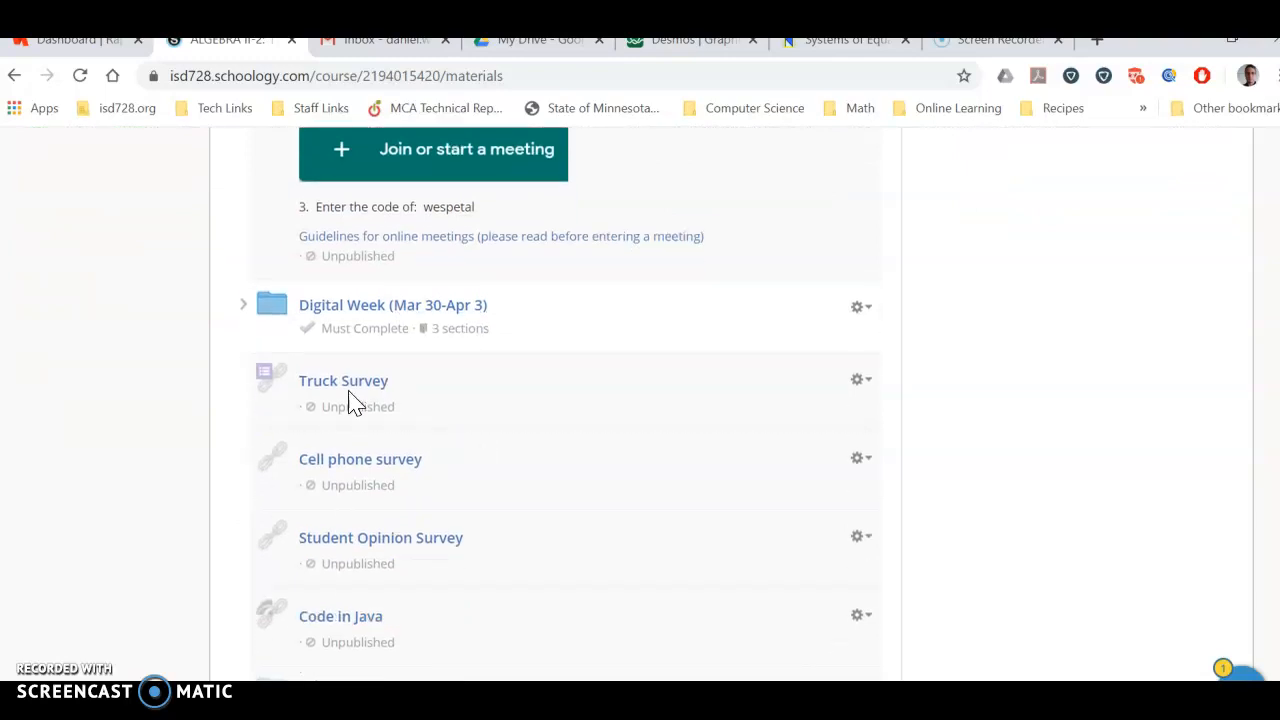
click(244, 304)
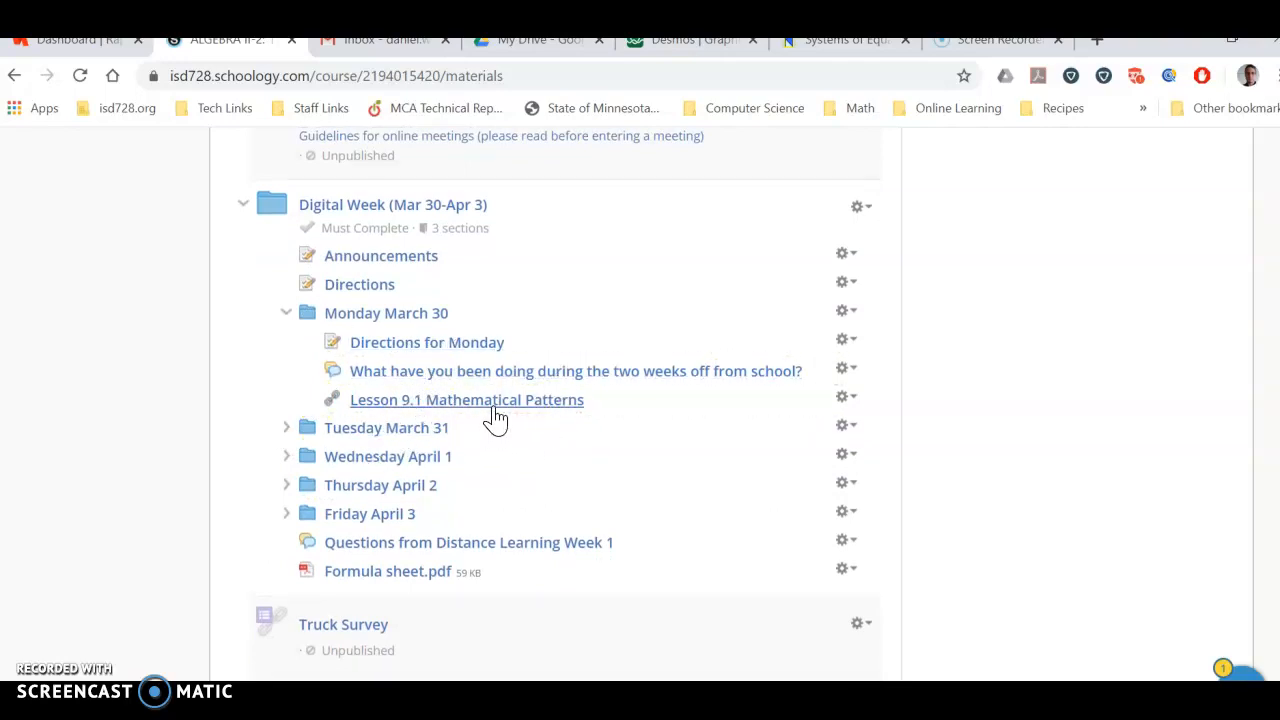
mouse_move(288, 430)
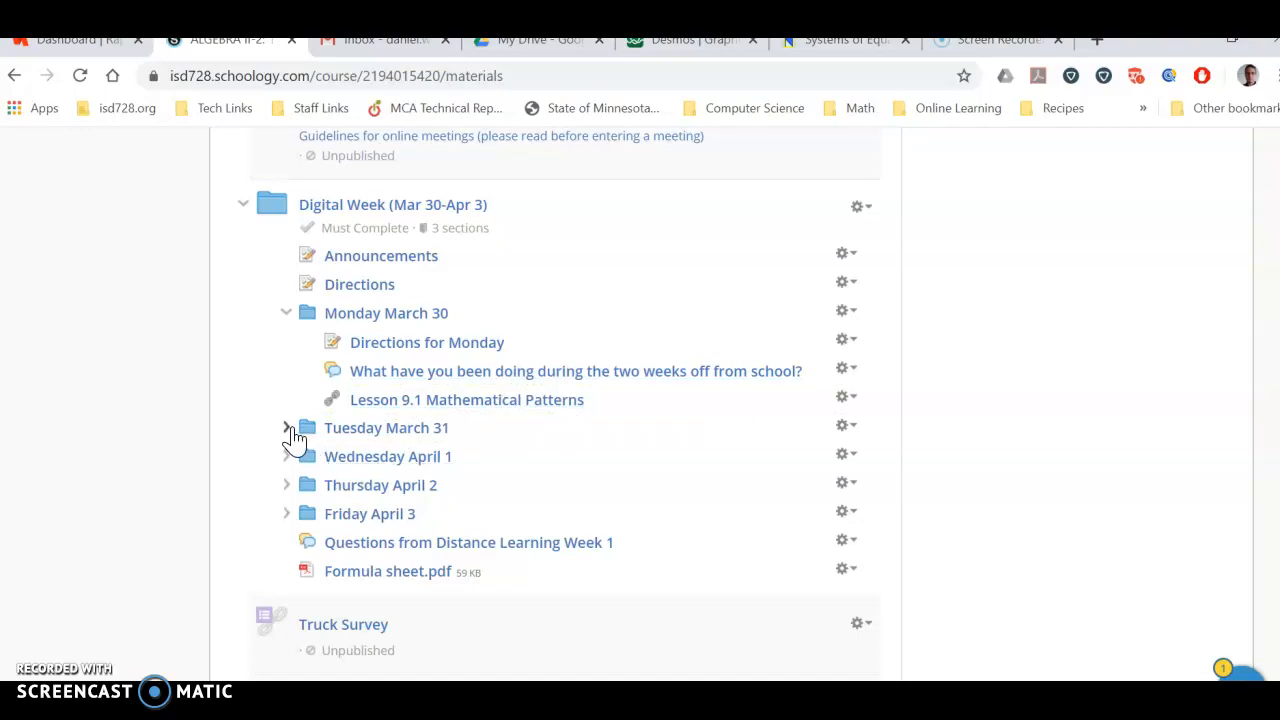
click(286, 428)
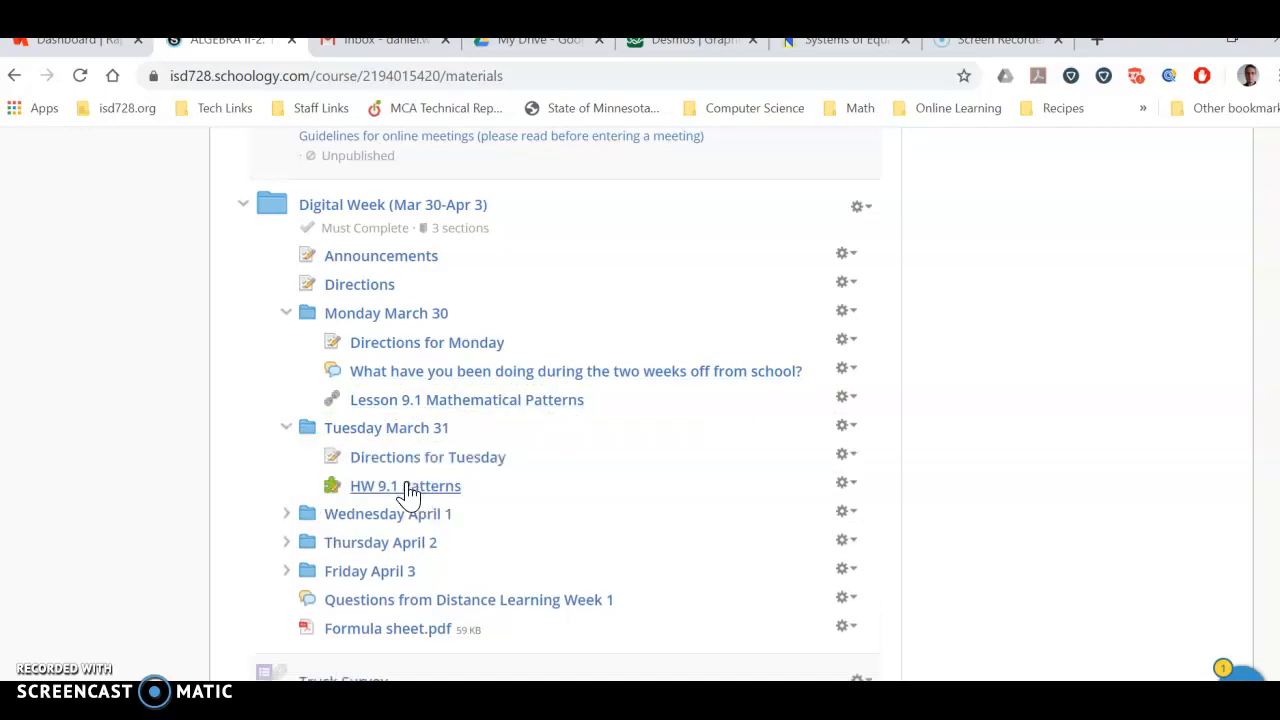
mouse_move(252, 496)
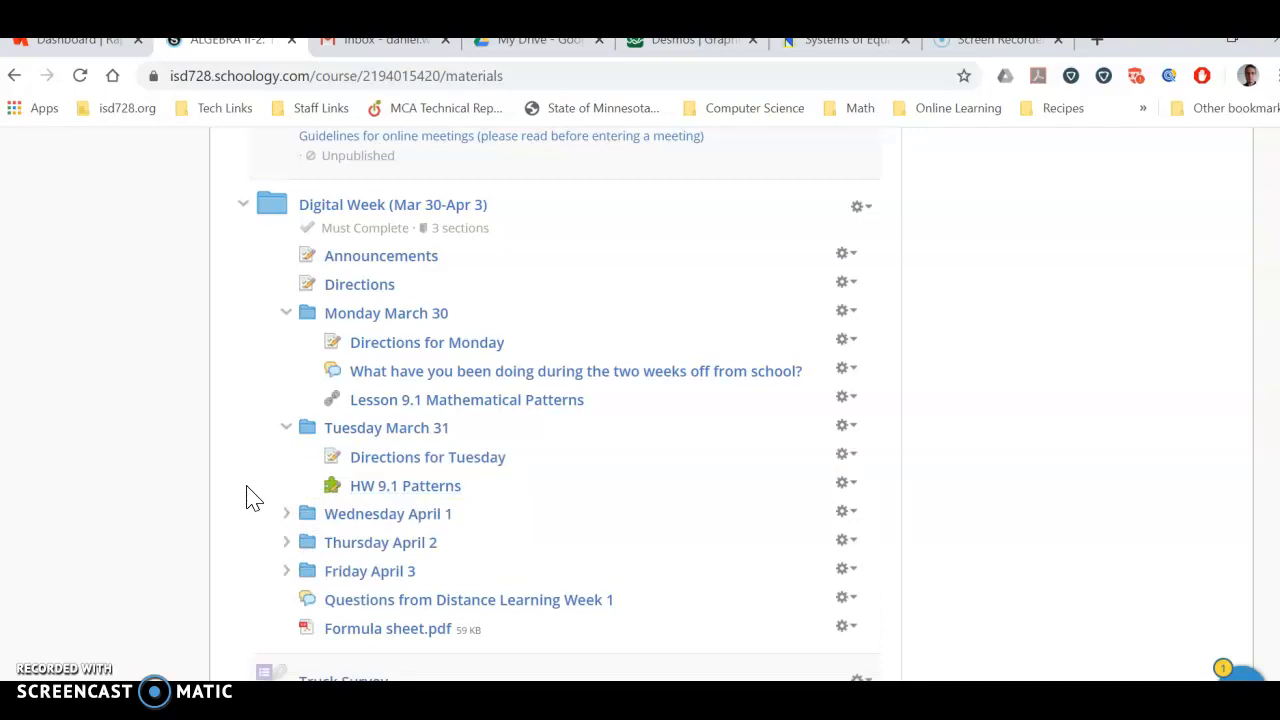
mouse_move(404, 486)
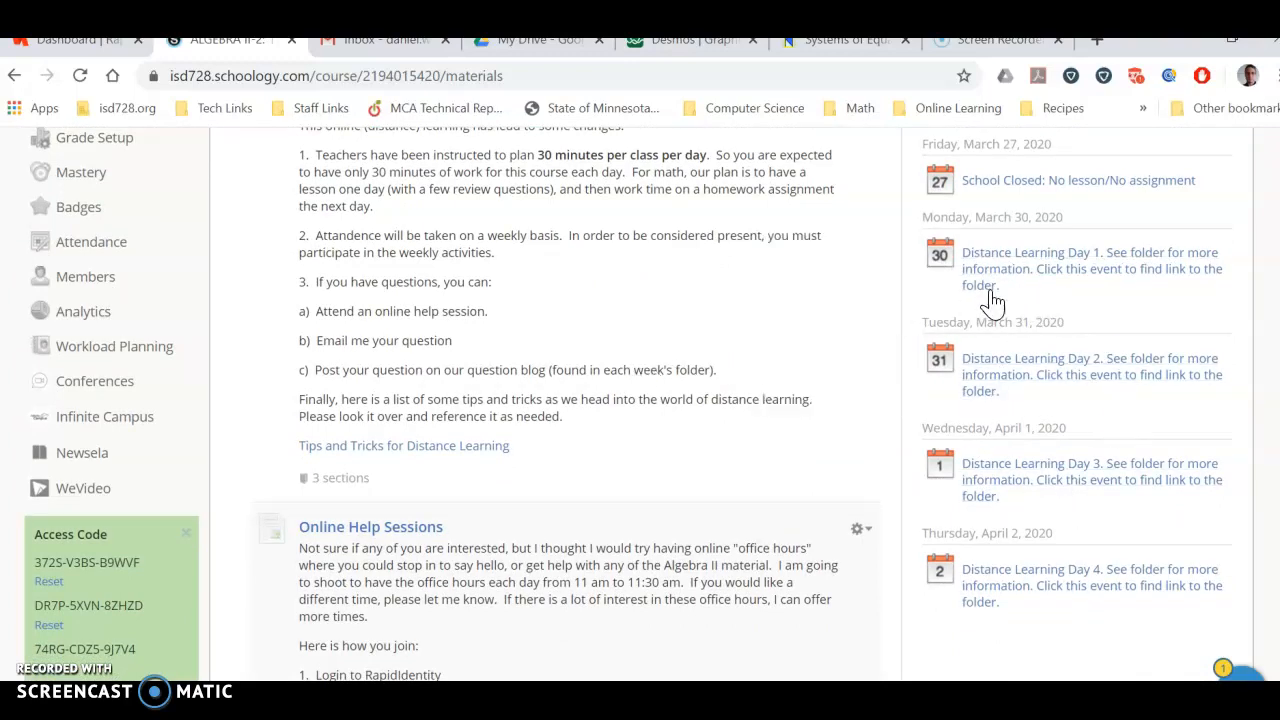
mouse_move(1020, 276)
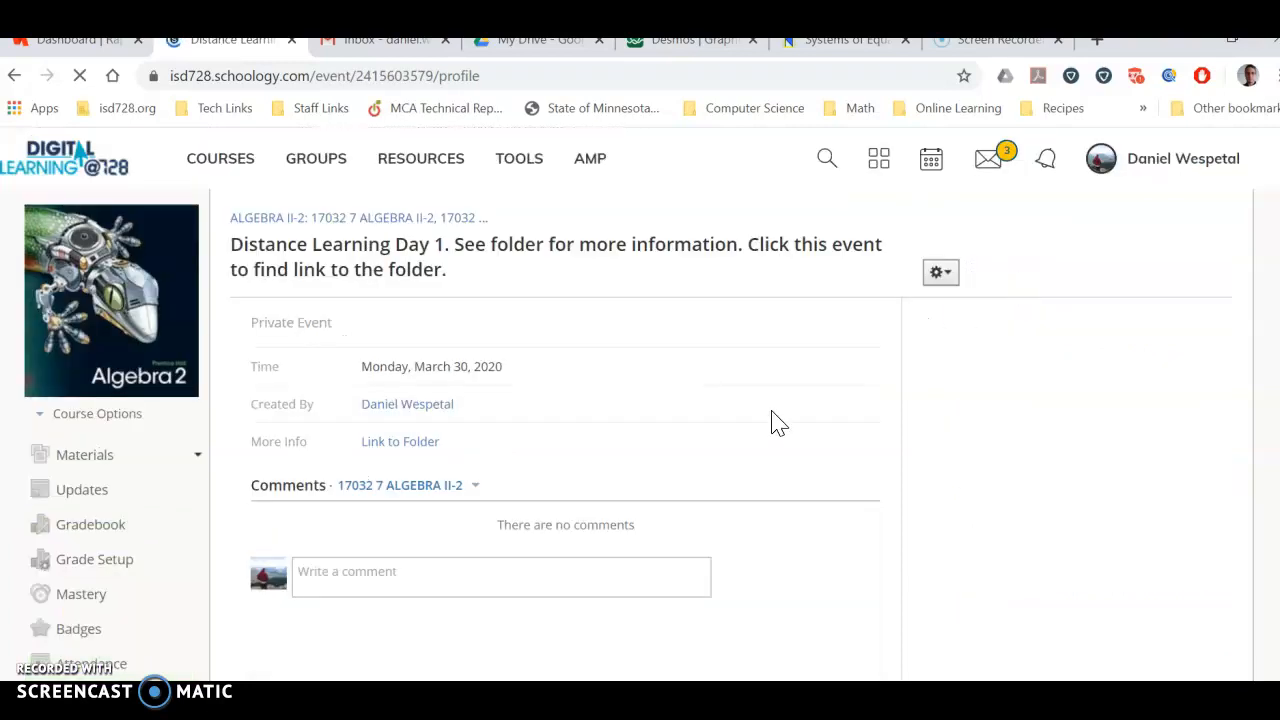
- Reach the Monday March 30 folder from the Distance Learning Day 1 calendar event's Link to Folder
scroll(down, 3)
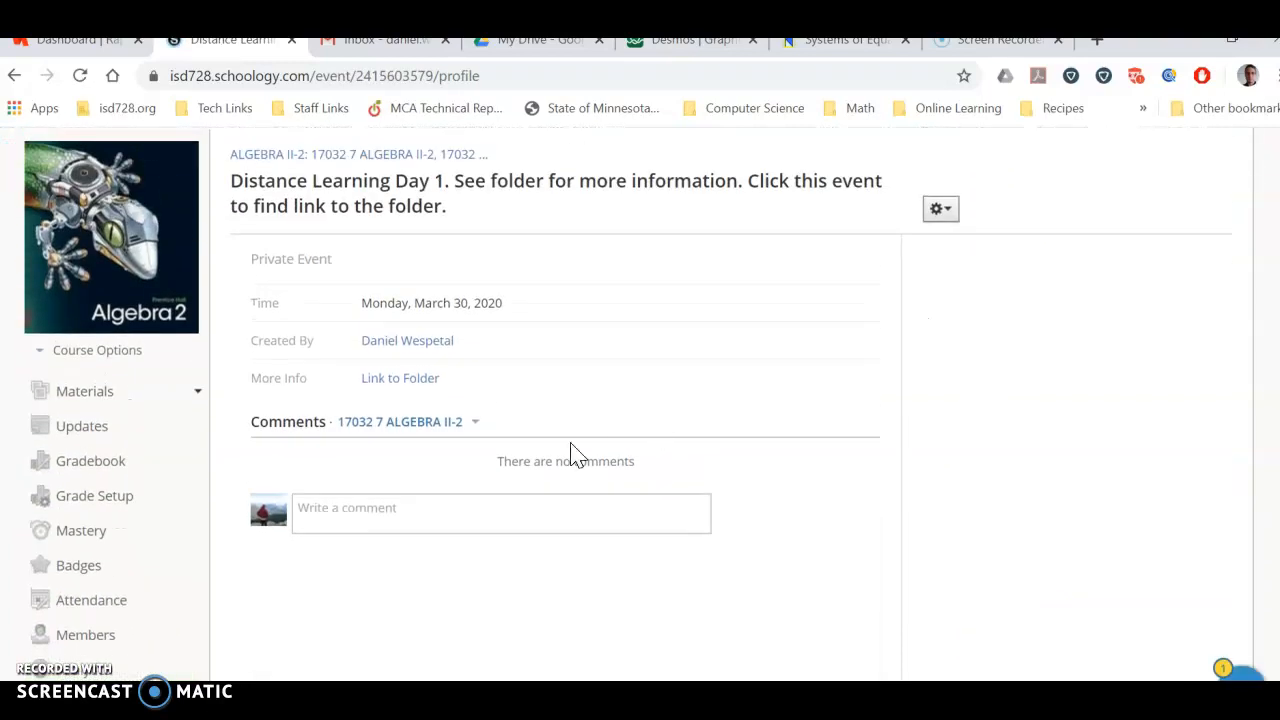
click(400, 376)
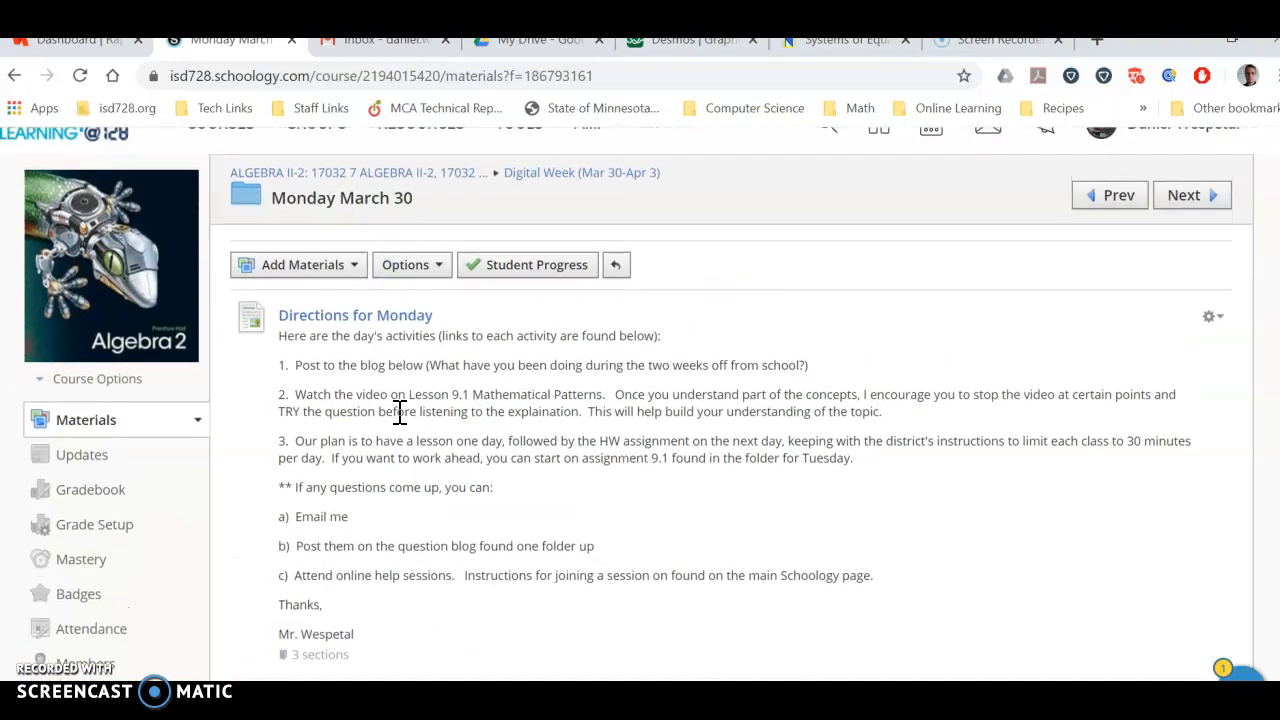
mouse_move(424, 374)
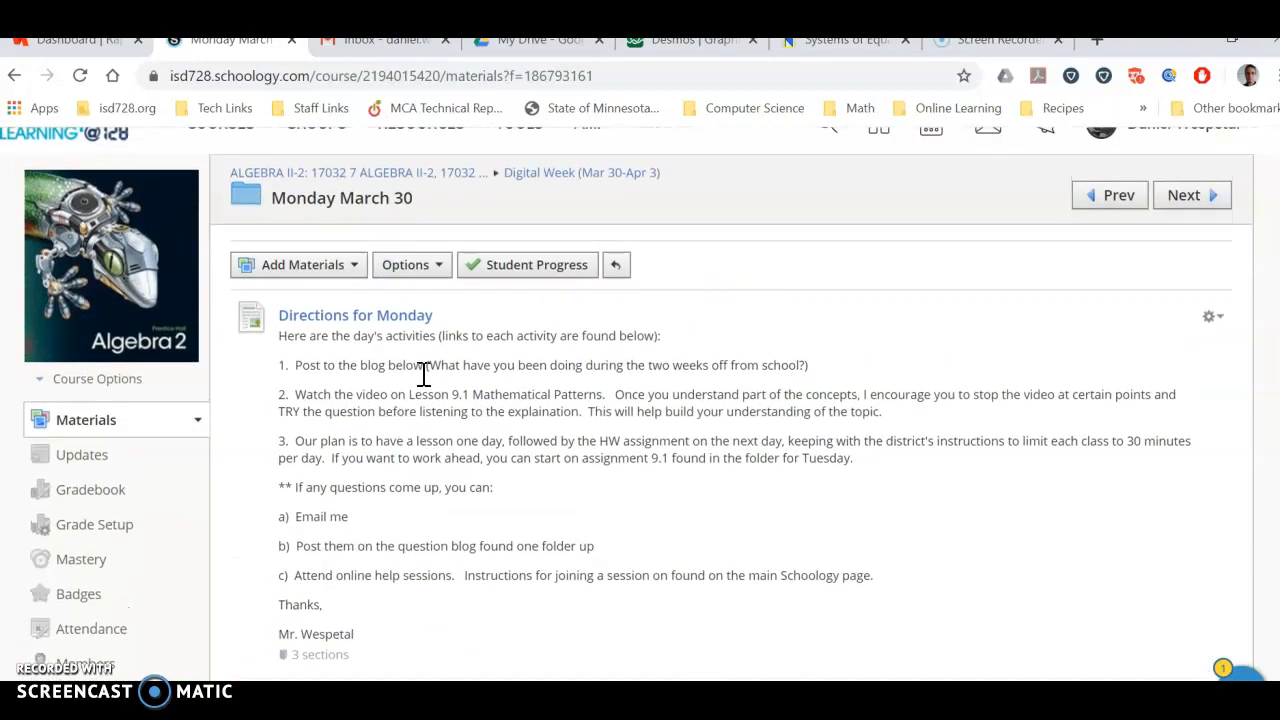
click(580, 172)
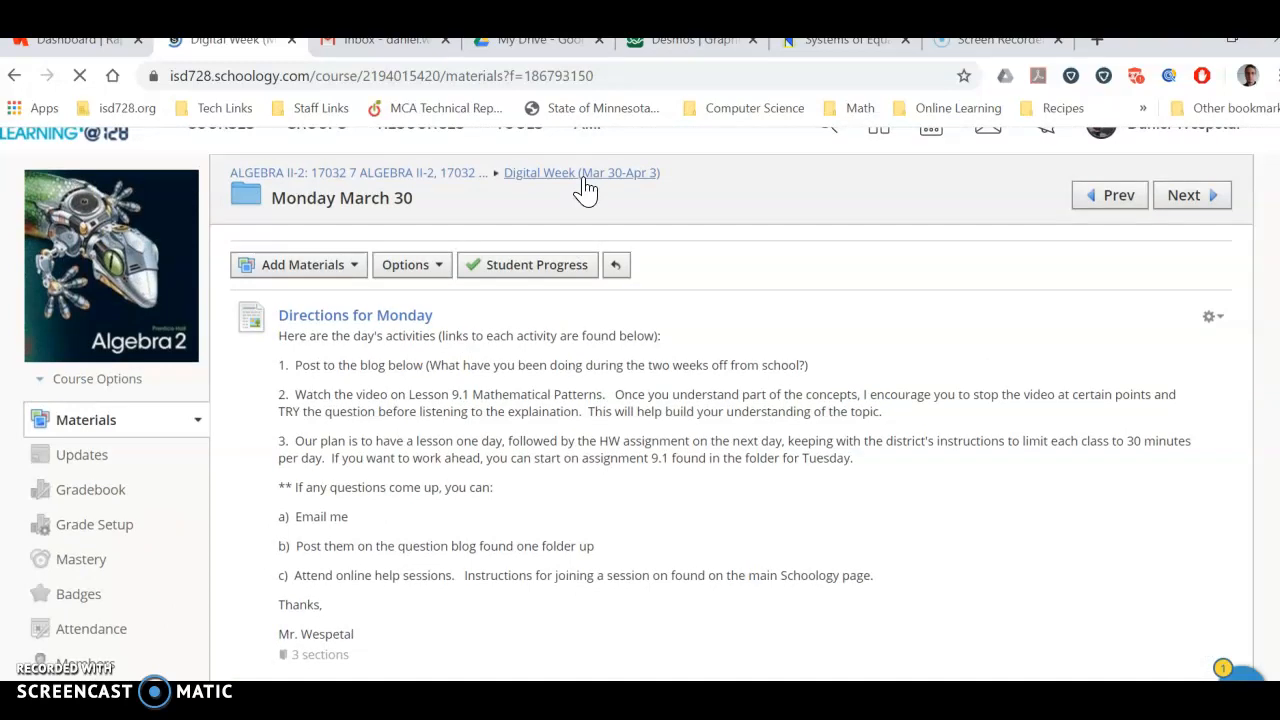
click(580, 172)
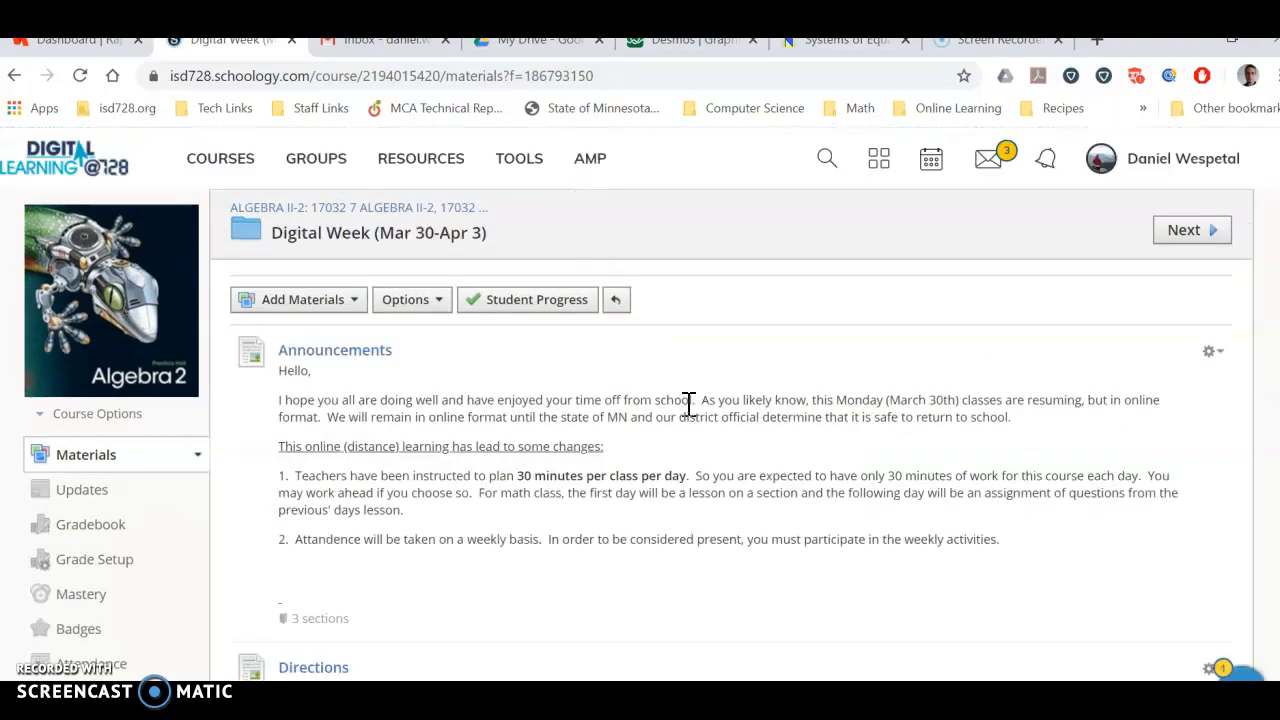
scroll(down, 3)
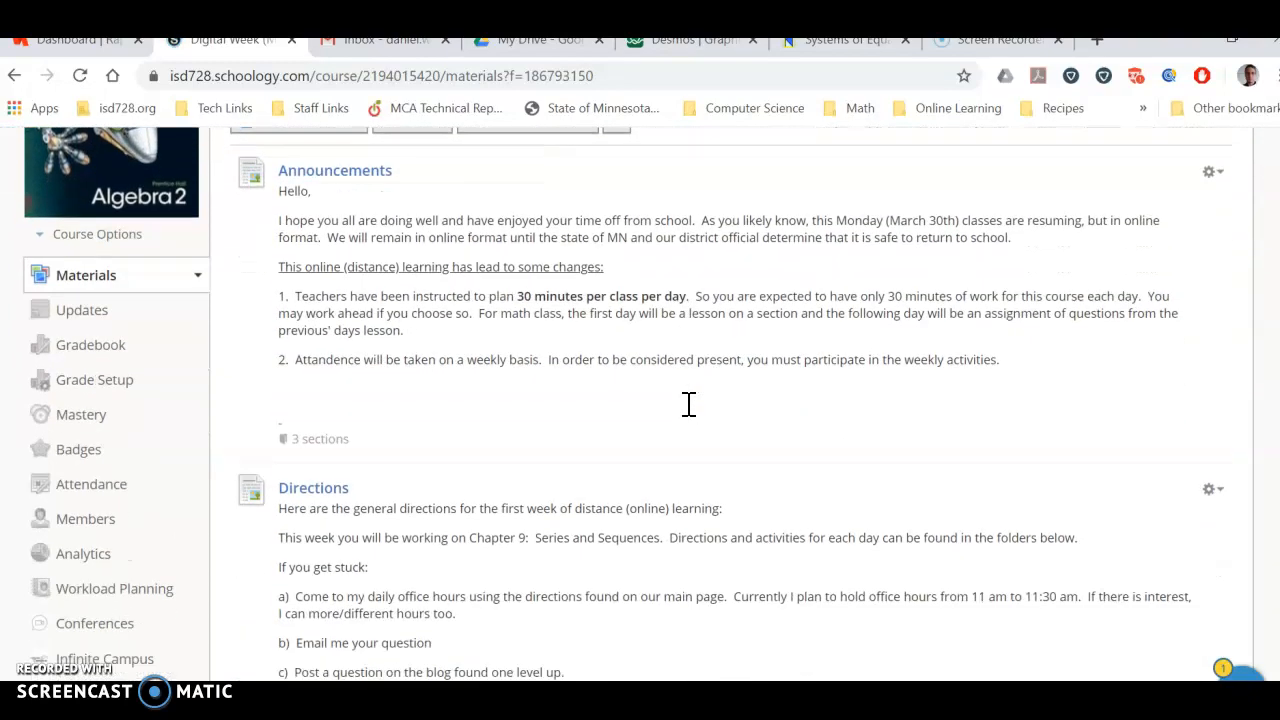
scroll(down, 3)
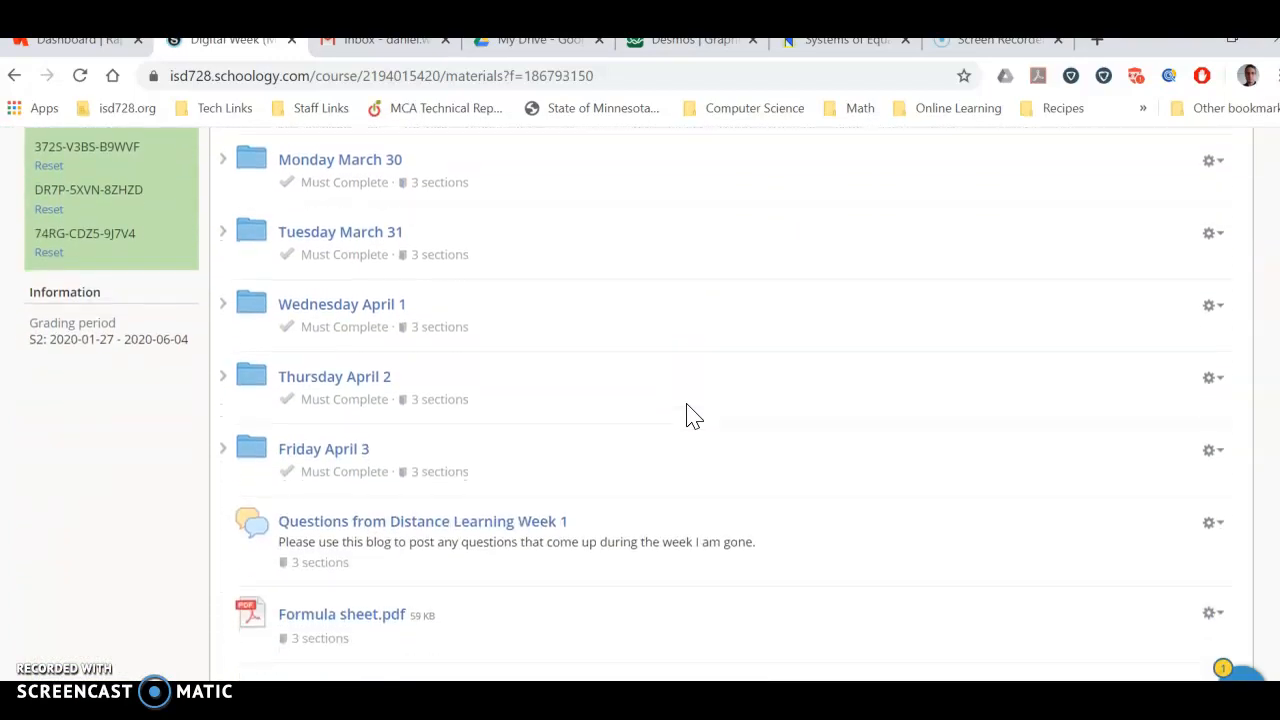
scroll(down, 3)
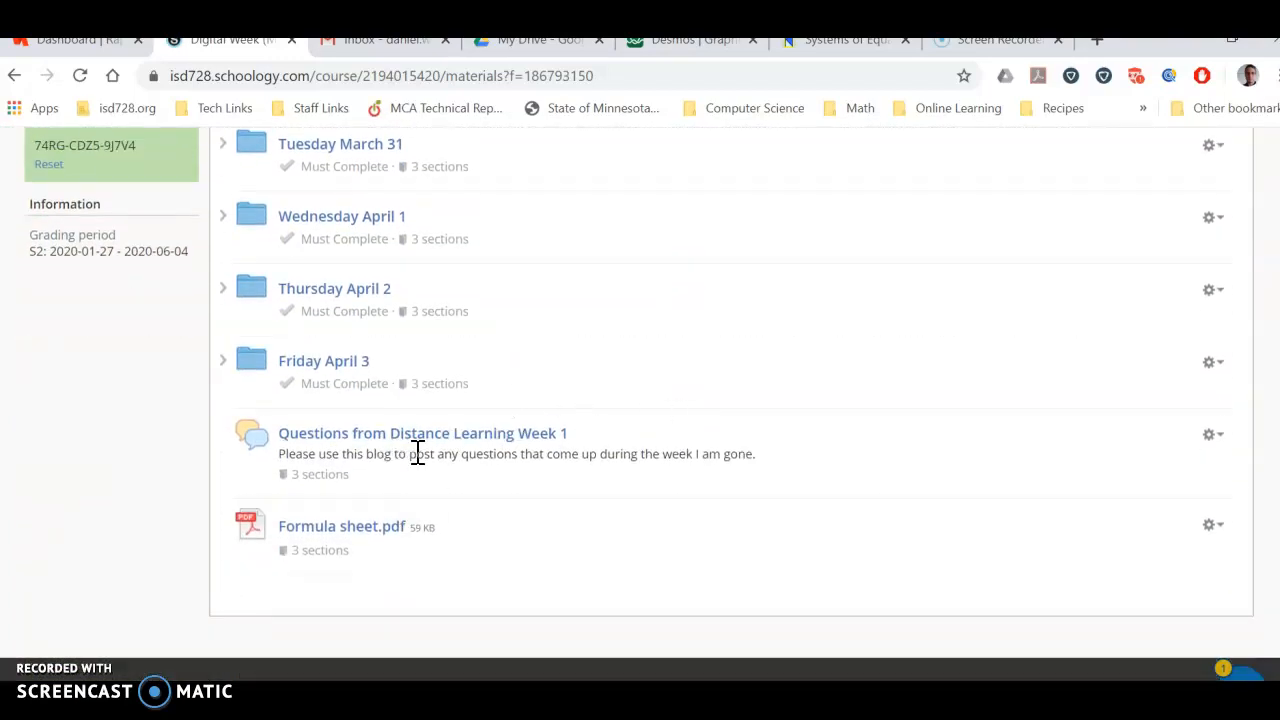
mouse_move(456, 476)
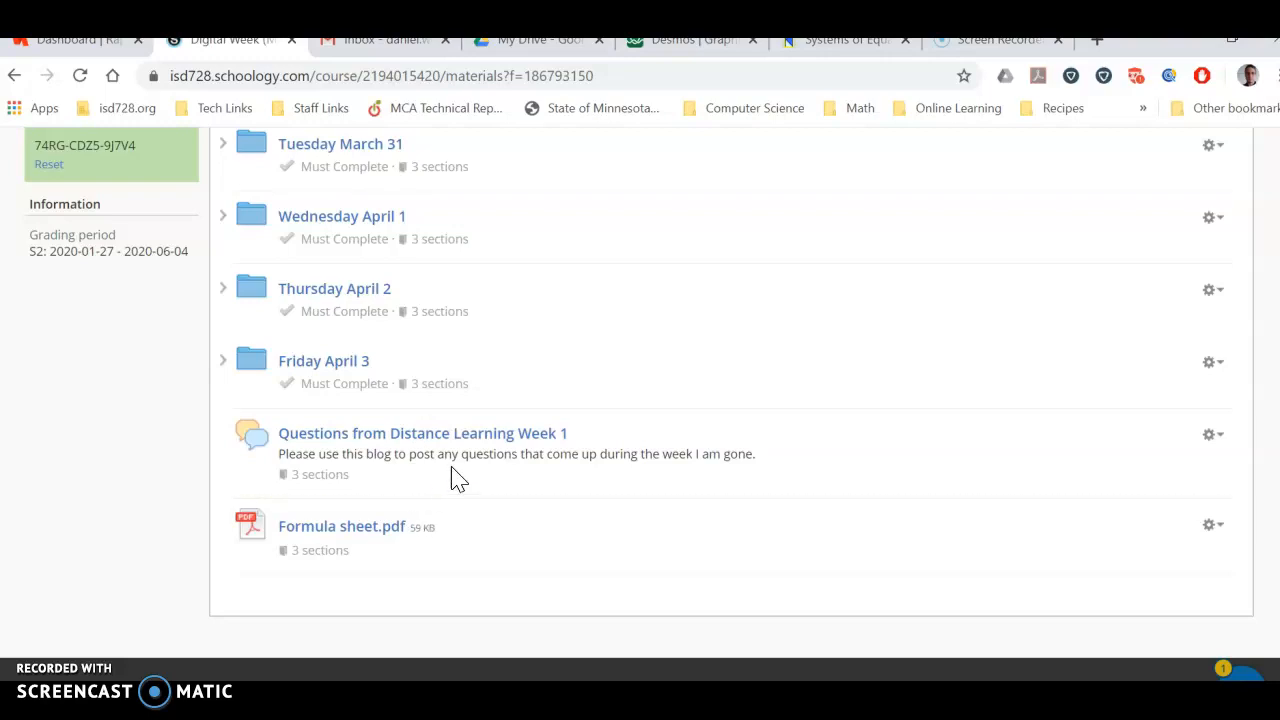
mouse_move(496, 496)
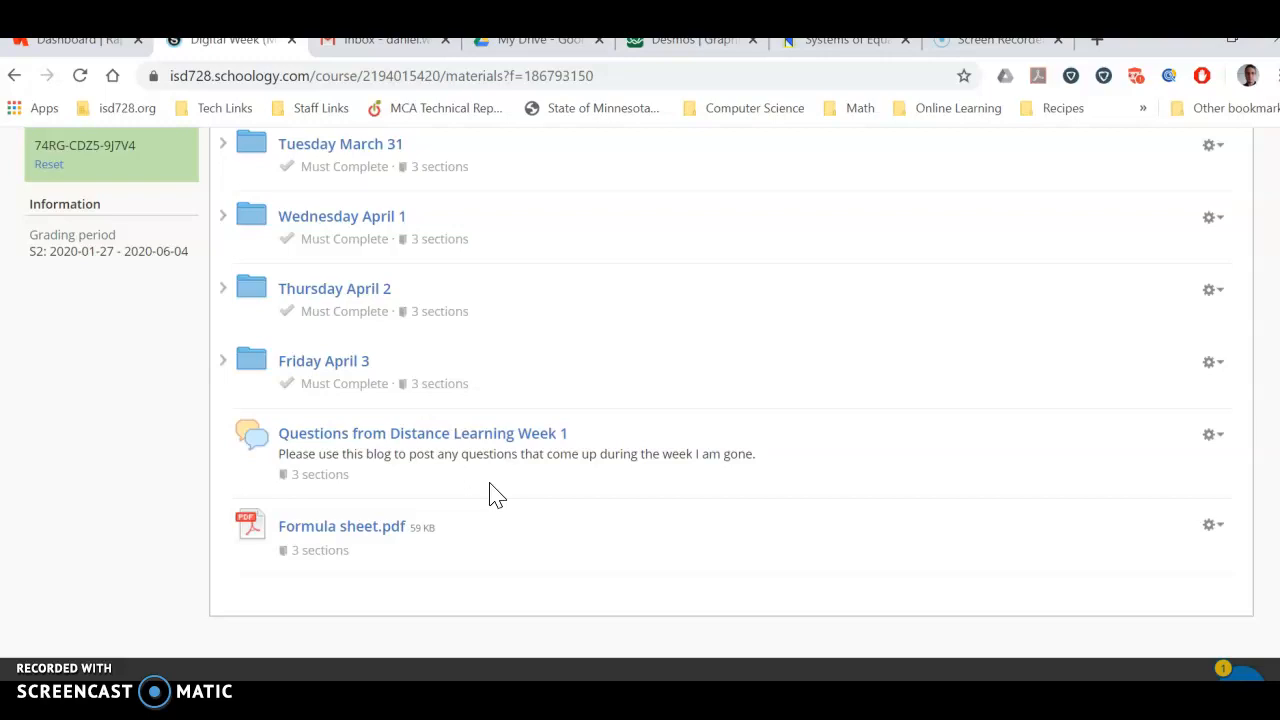
mouse_move(572, 392)
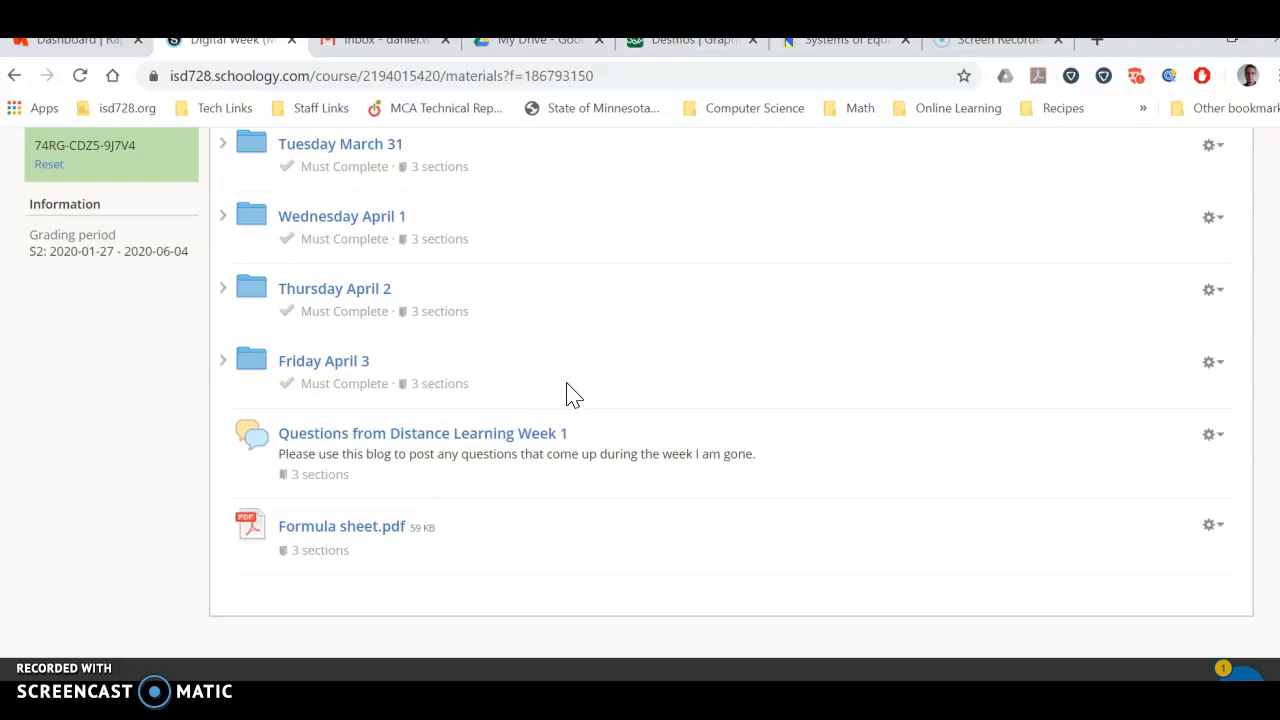
mouse_move(420, 512)
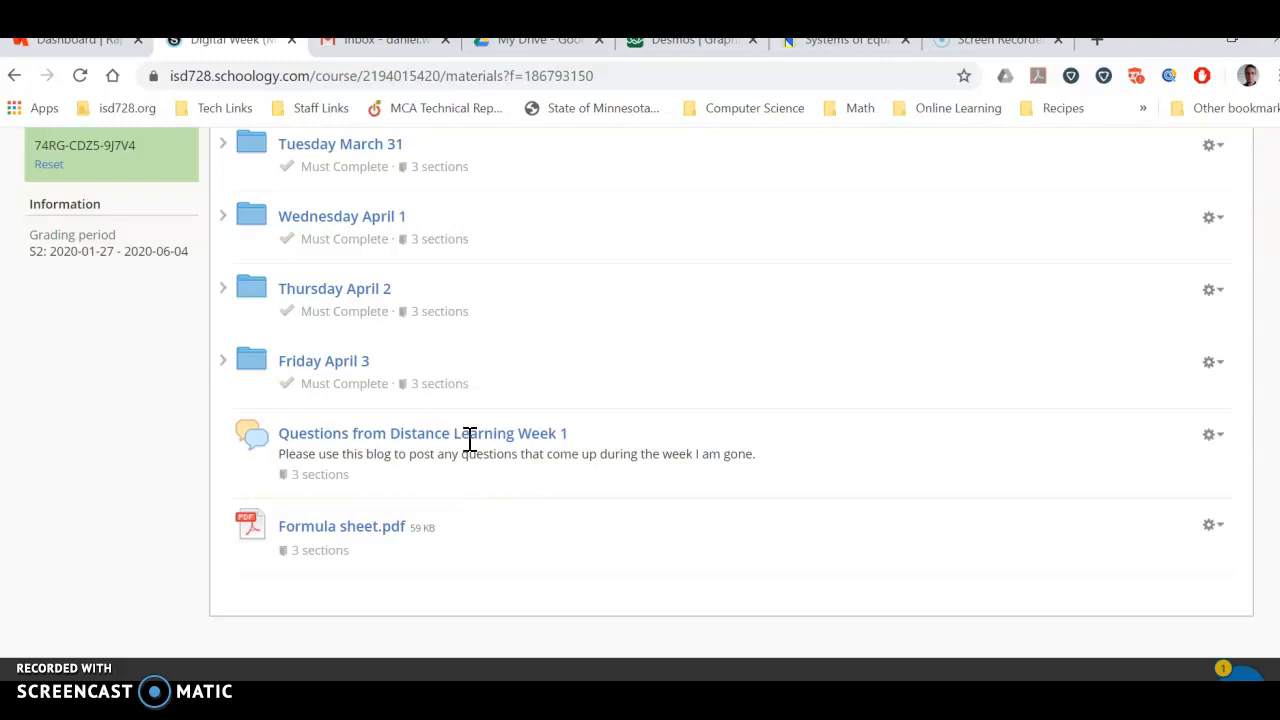
mouse_move(564, 520)
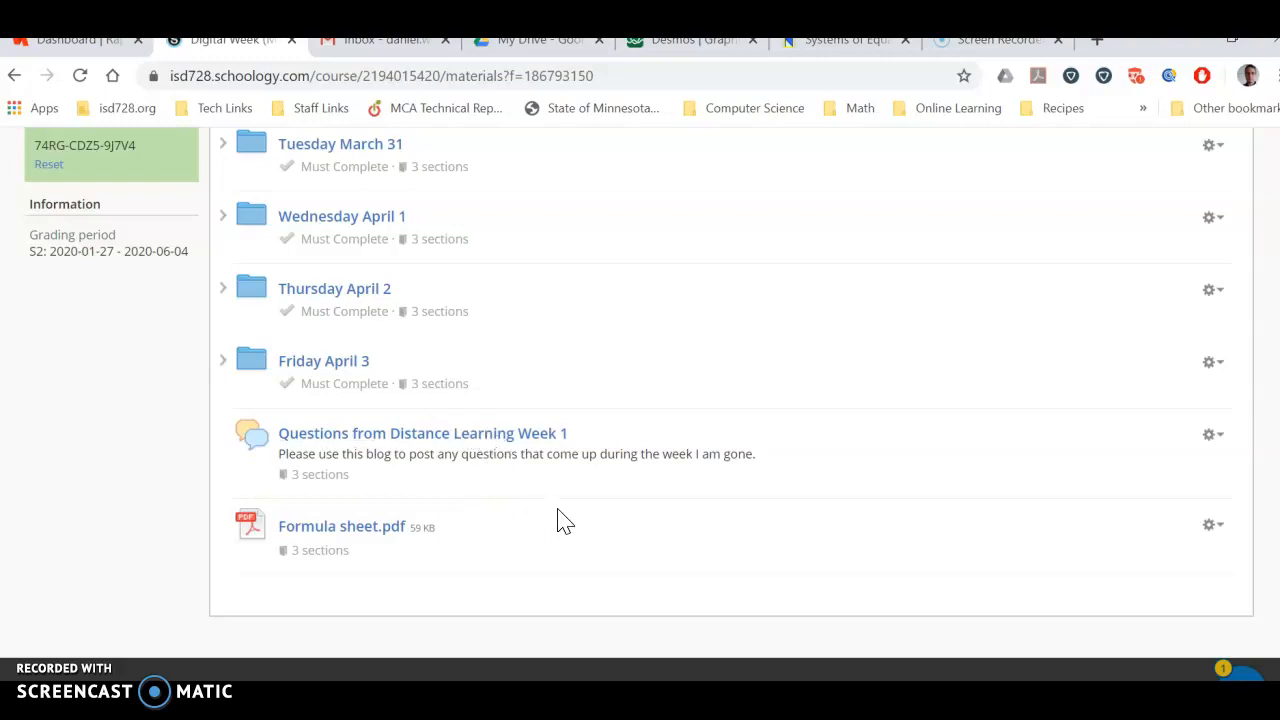
mouse_move(696, 410)
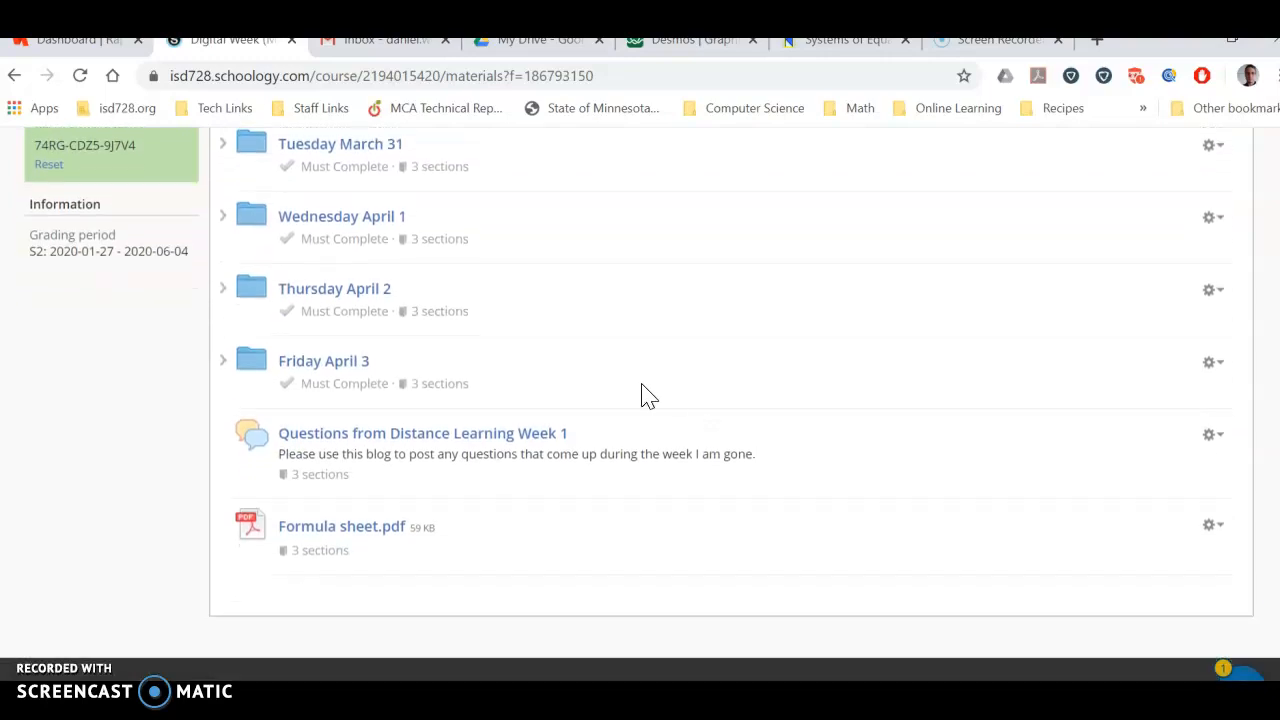
mouse_move(670, 256)
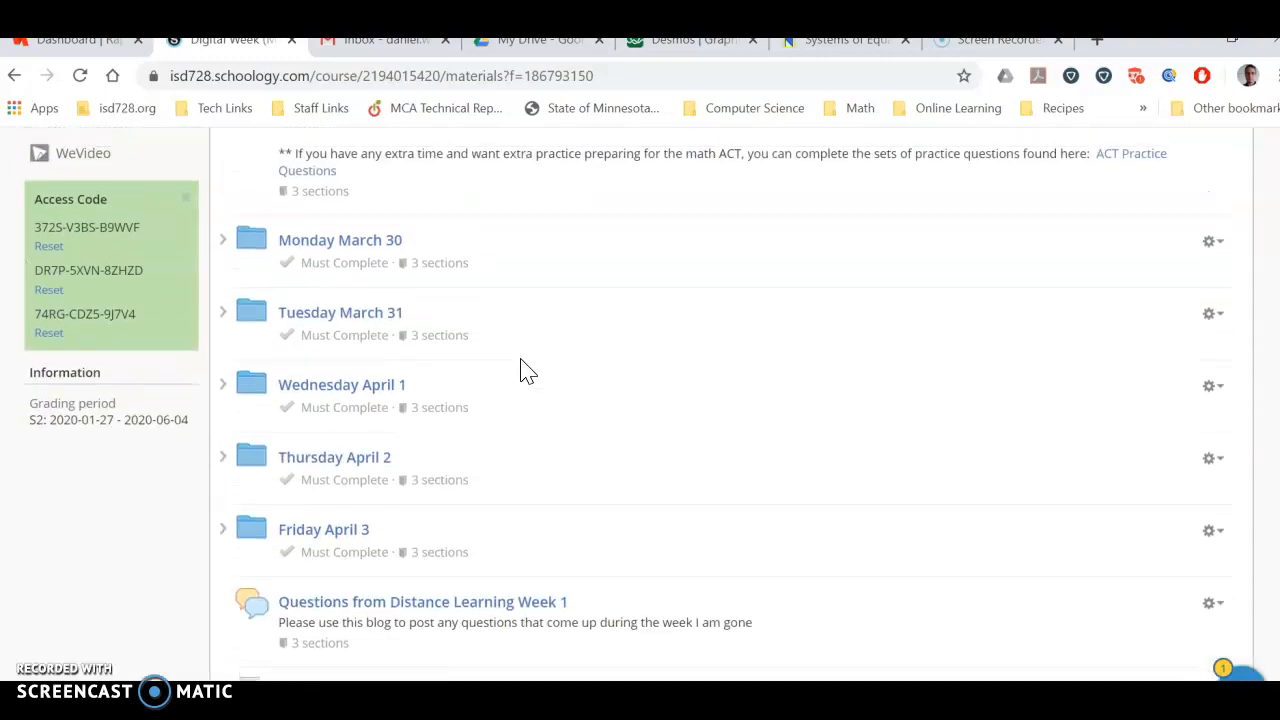
scroll(down, 3)
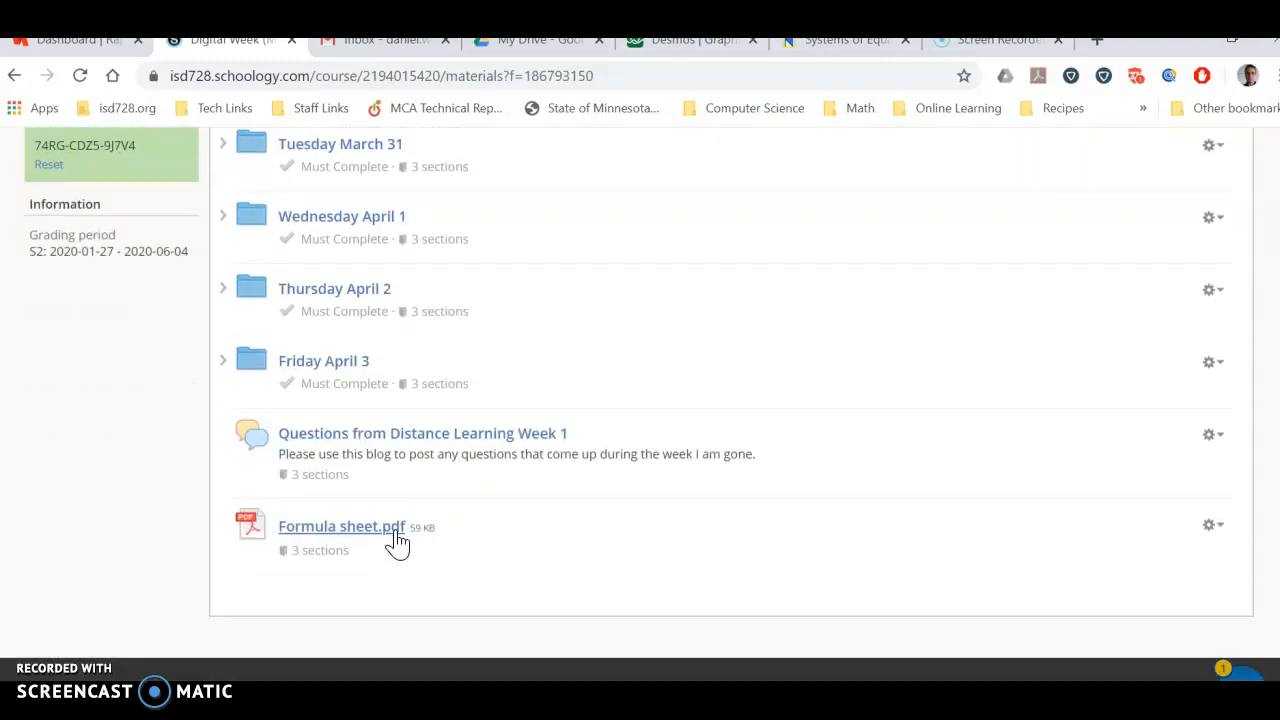
- View Formula sheet.pdf showing the arithmetic and geometric series explicit and sum formulas
click(340, 526)
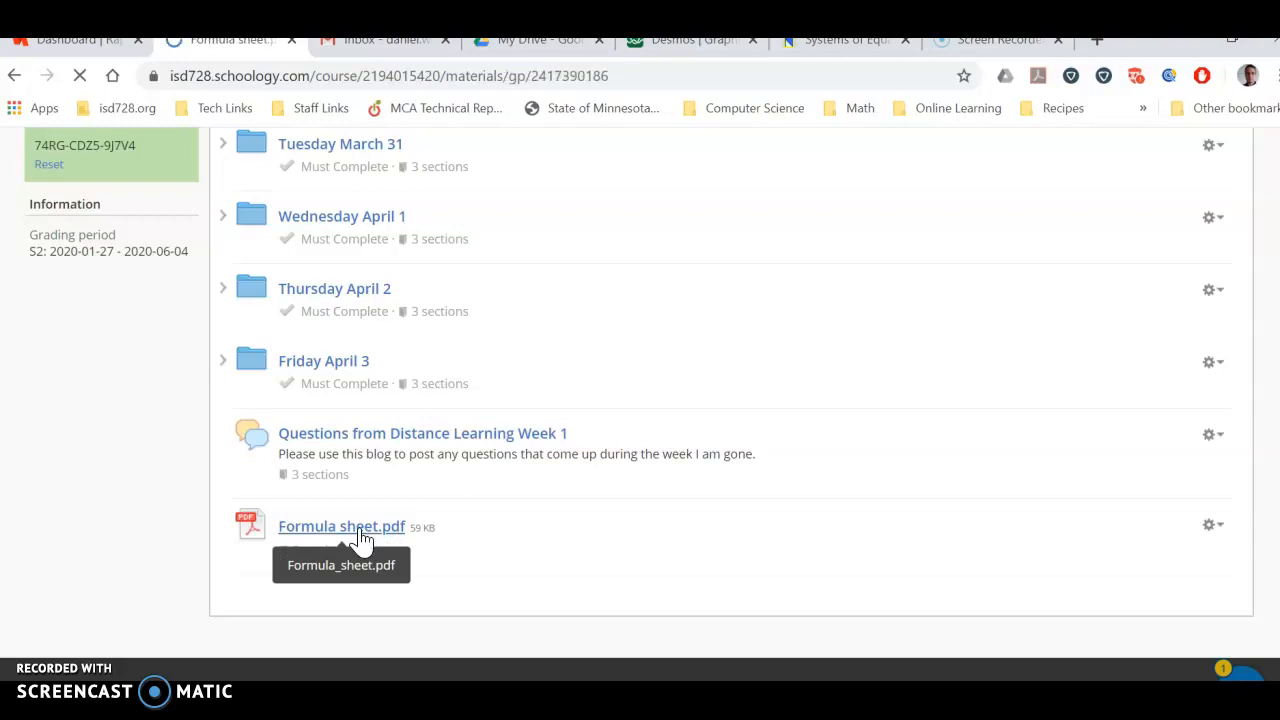
click(340, 526)
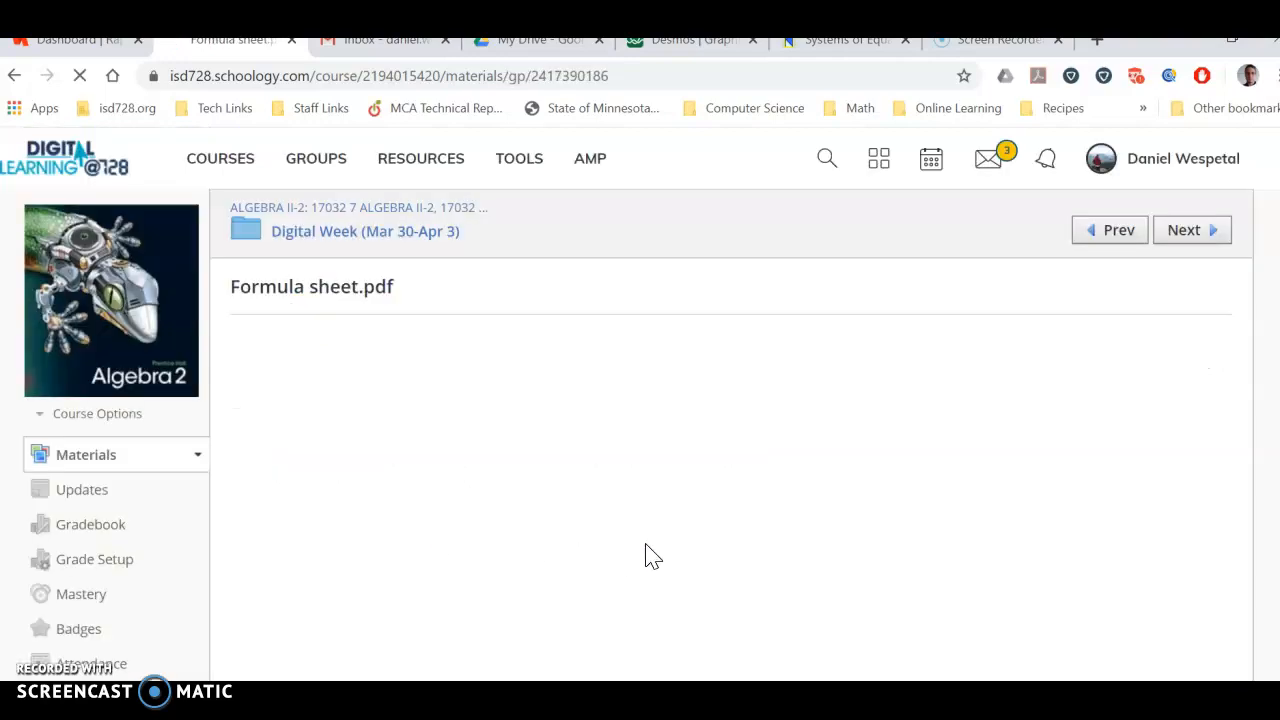
scroll(down, 3)
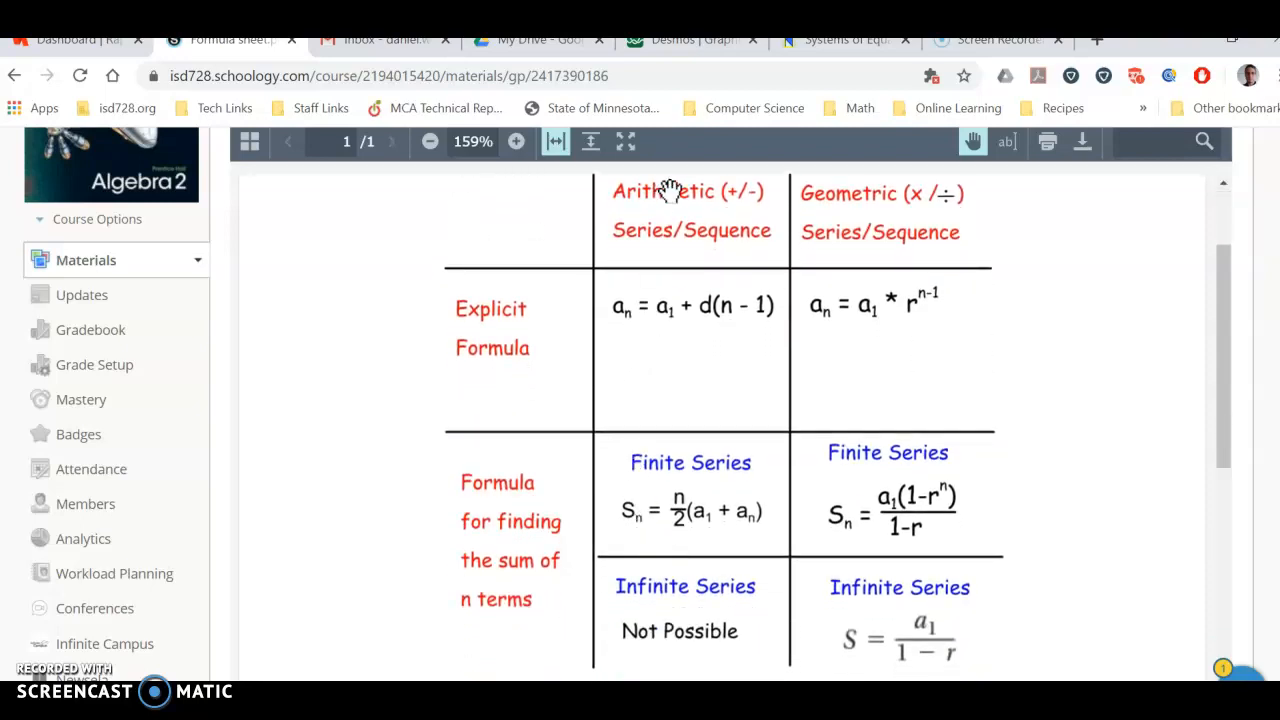
mouse_move(800, 220)
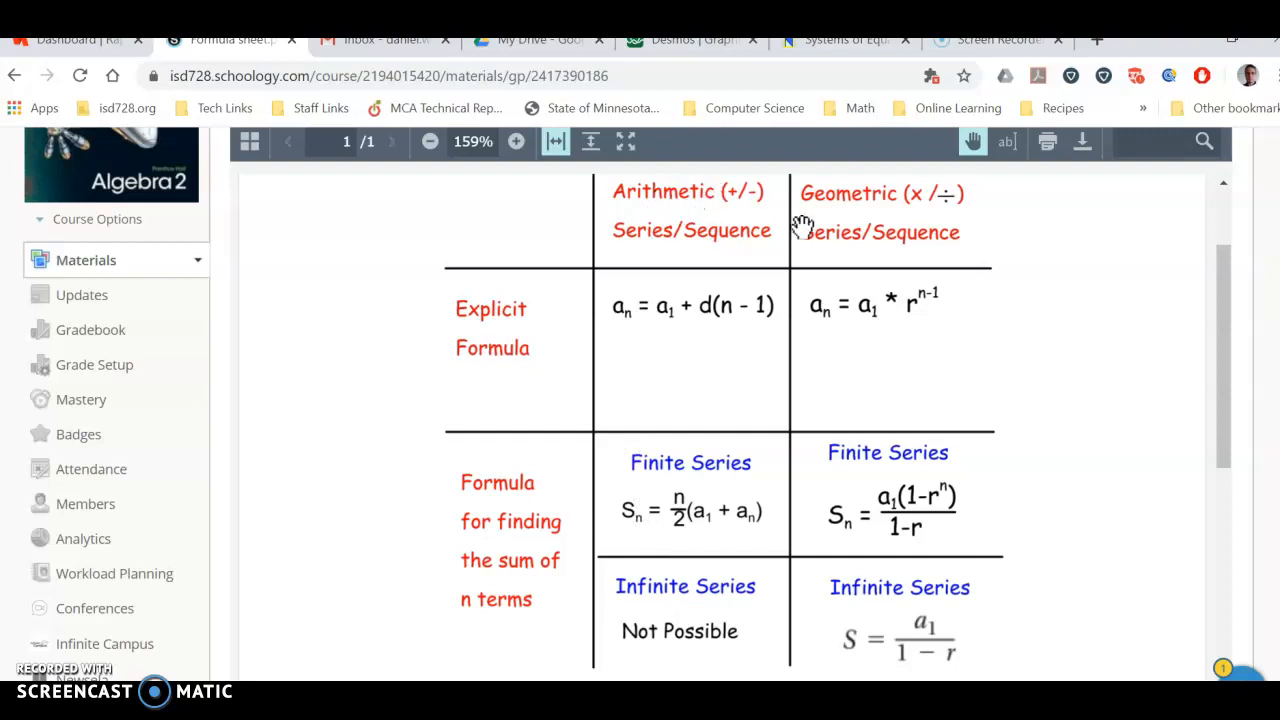
mouse_move(892, 216)
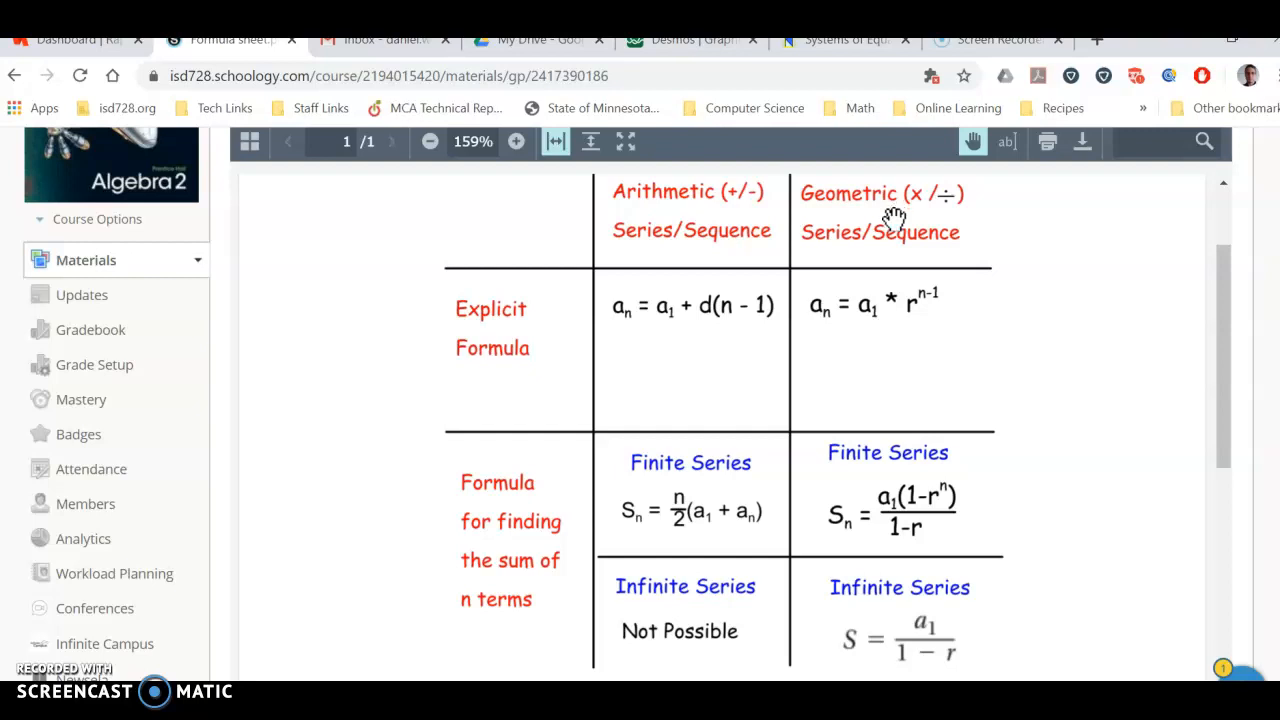
mouse_move(656, 376)
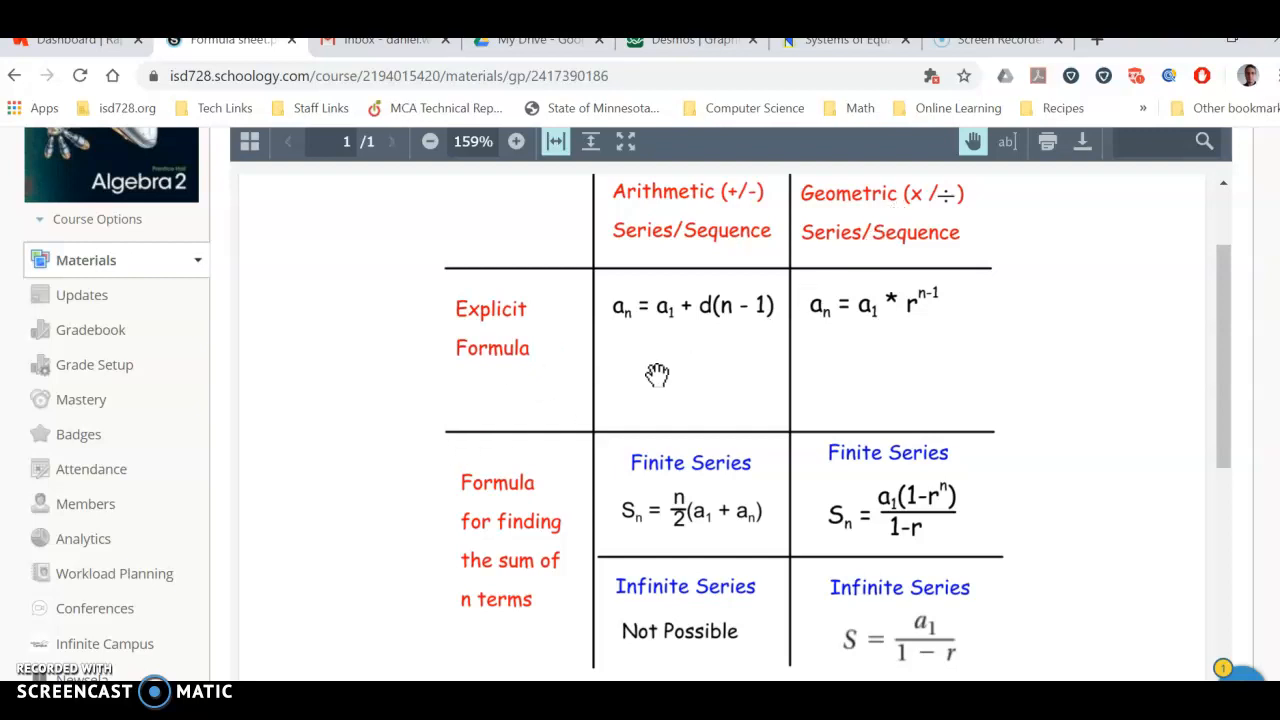
mouse_move(552, 460)
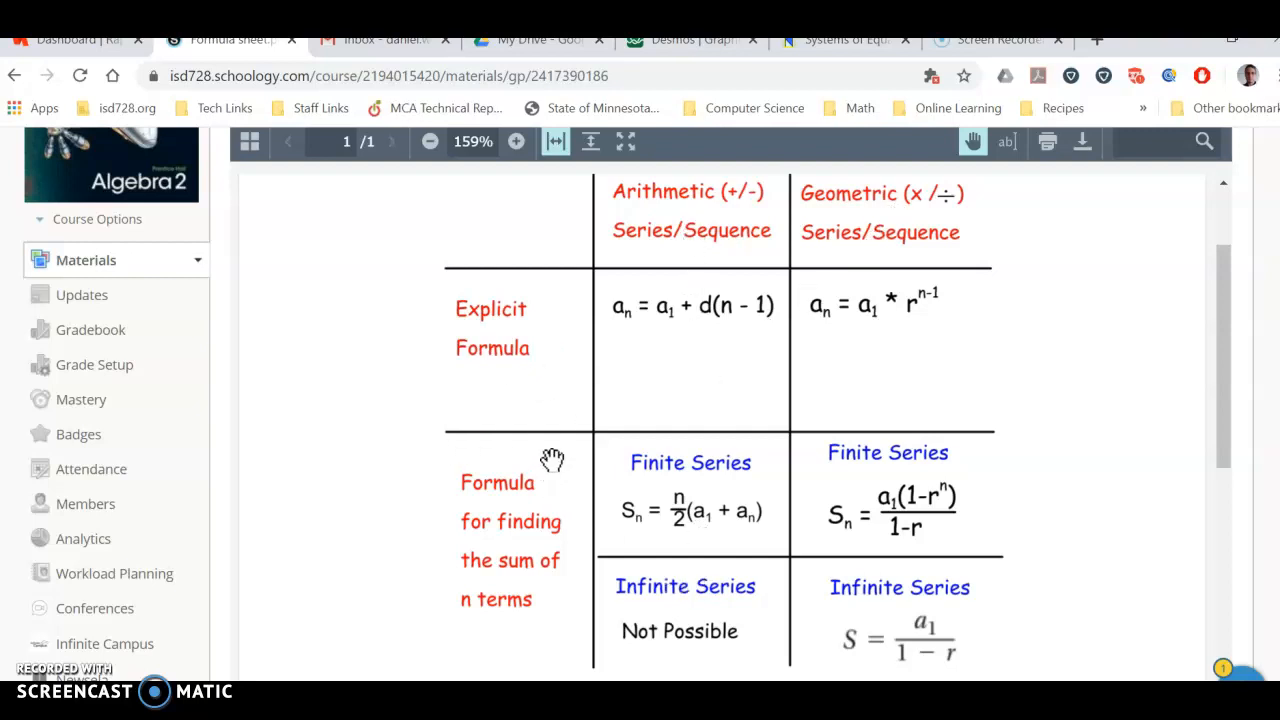
mouse_move(648, 364)
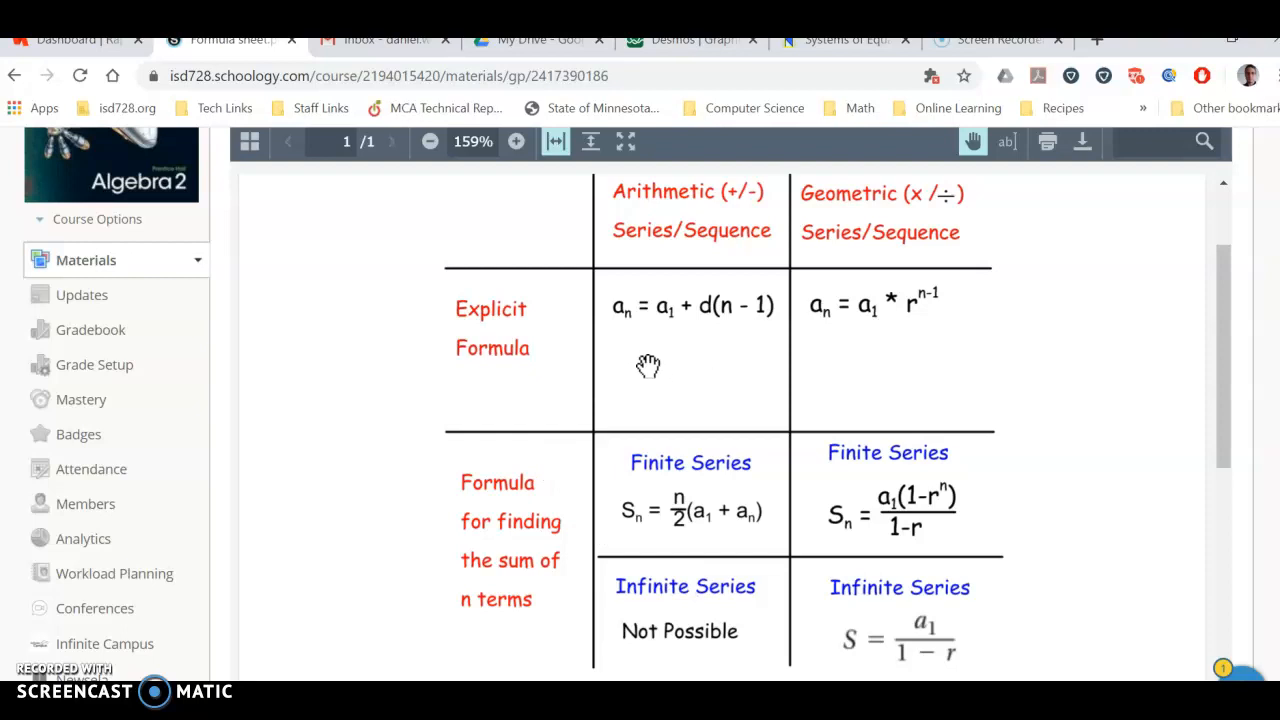
mouse_move(636, 360)
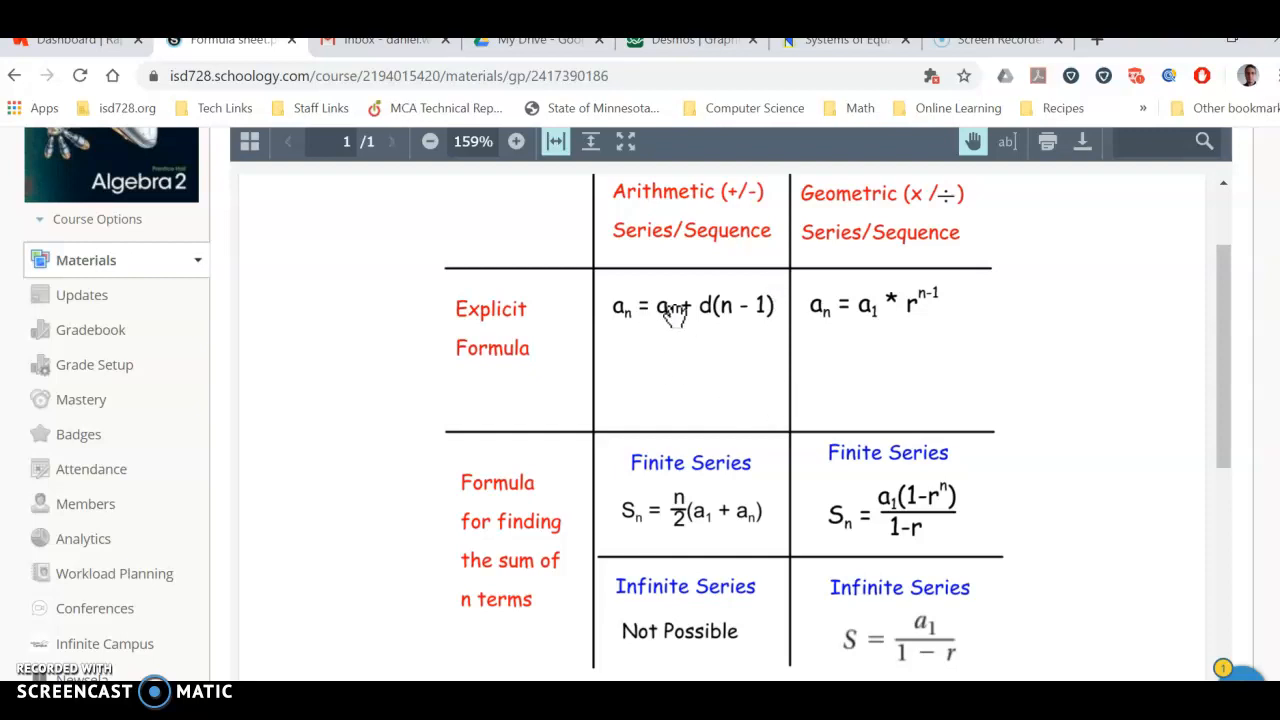
mouse_move(708, 262)
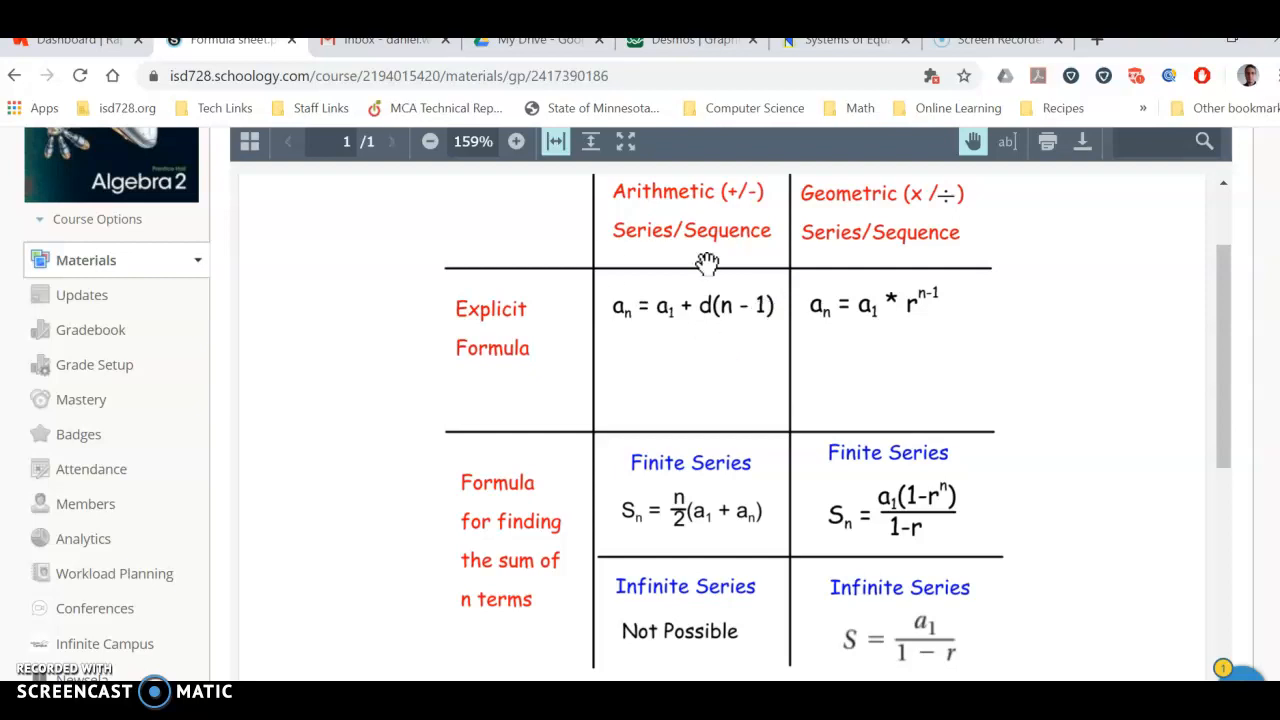
mouse_move(692, 382)
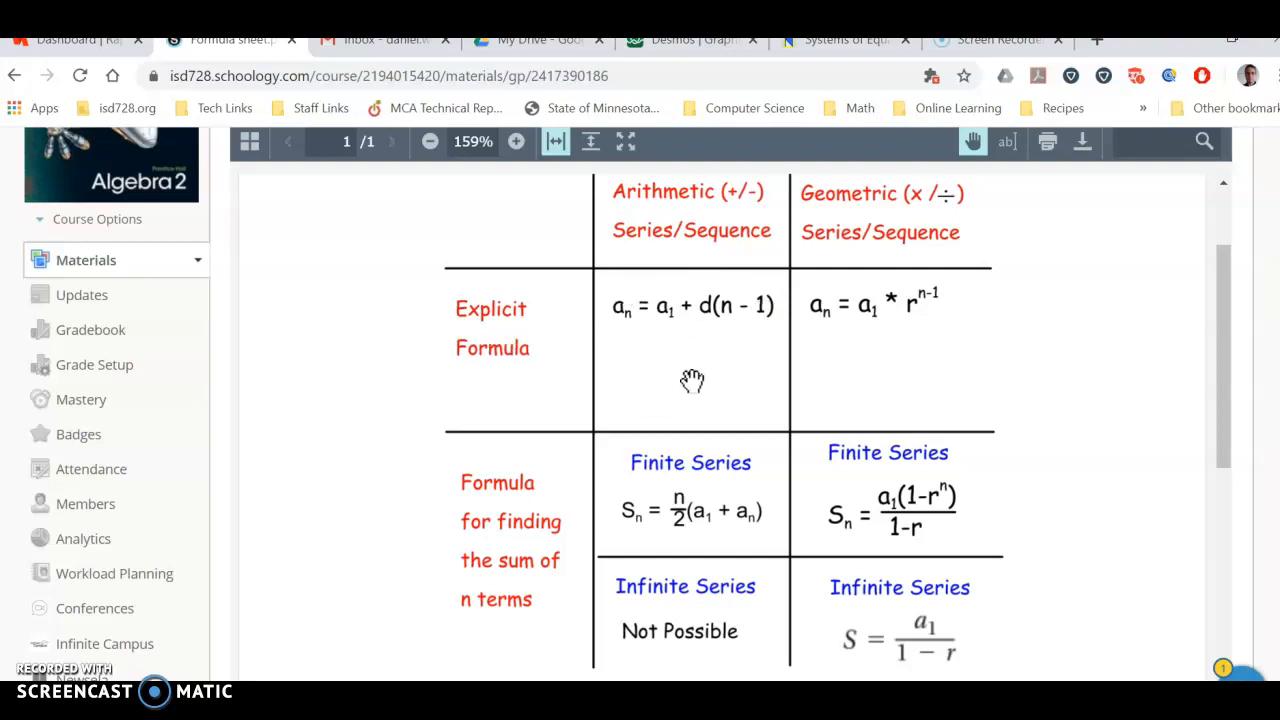
mouse_move(776, 486)
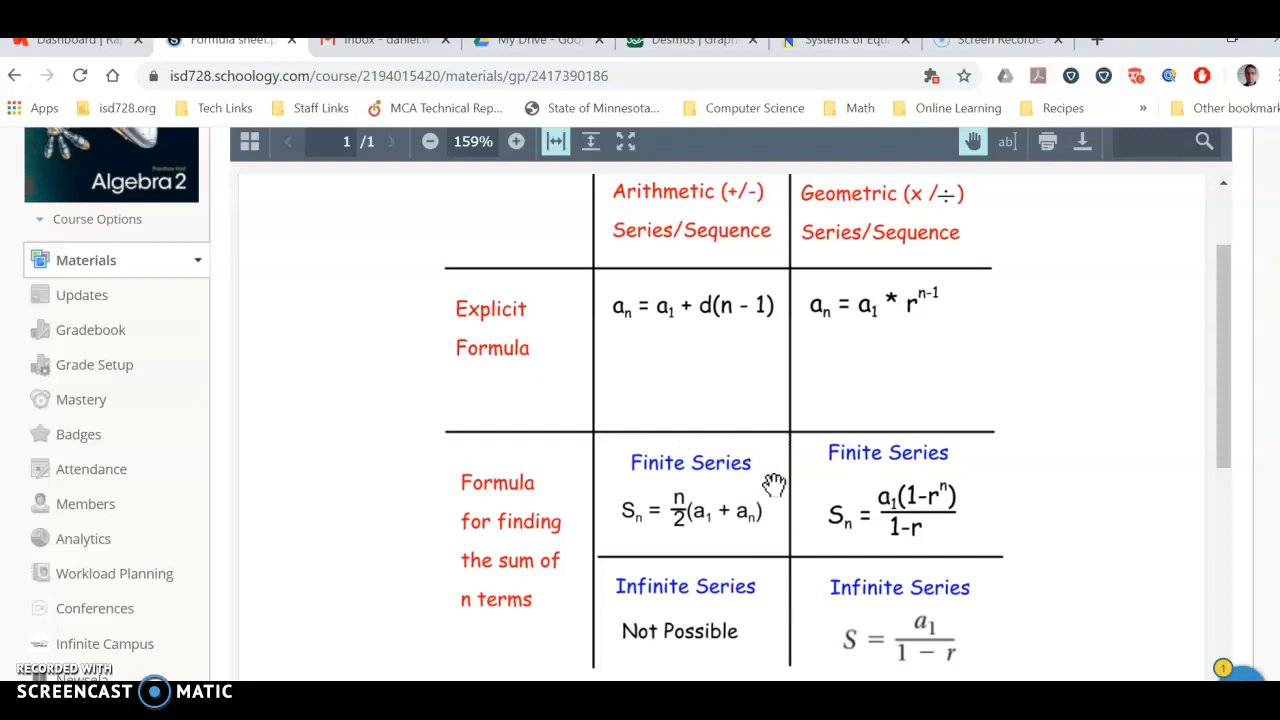
mouse_move(736, 524)
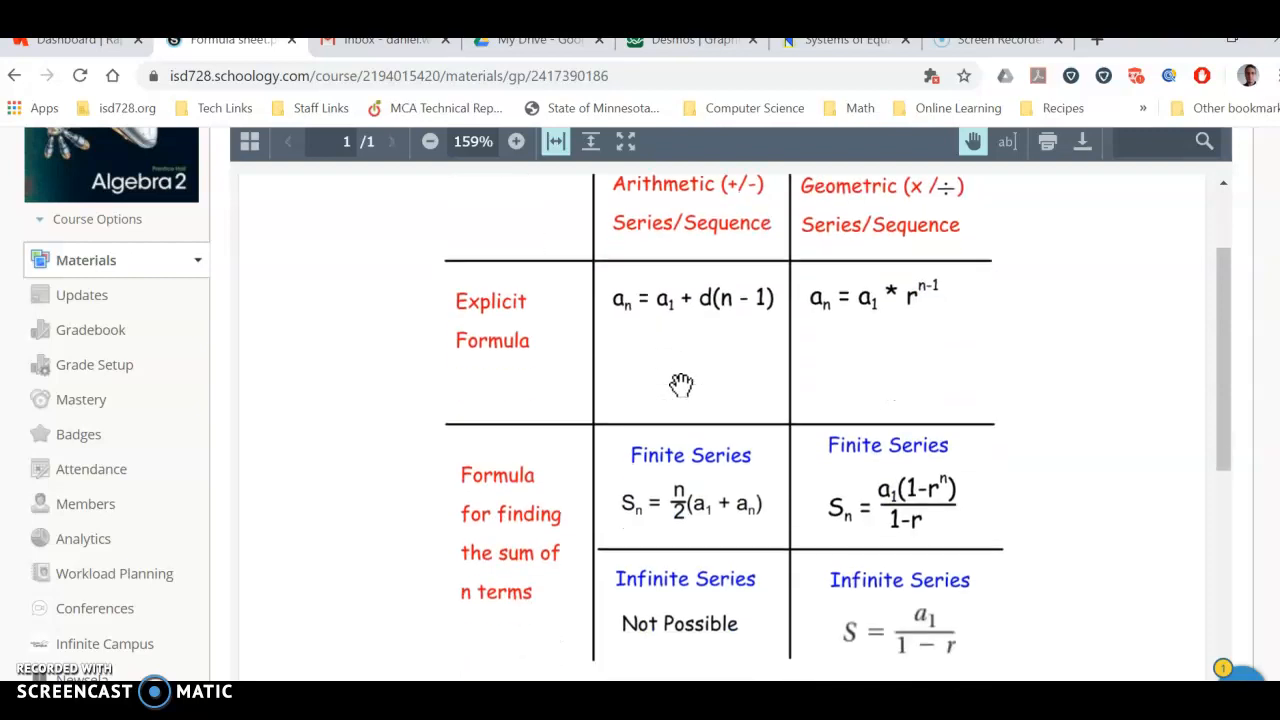
mouse_move(80, 140)
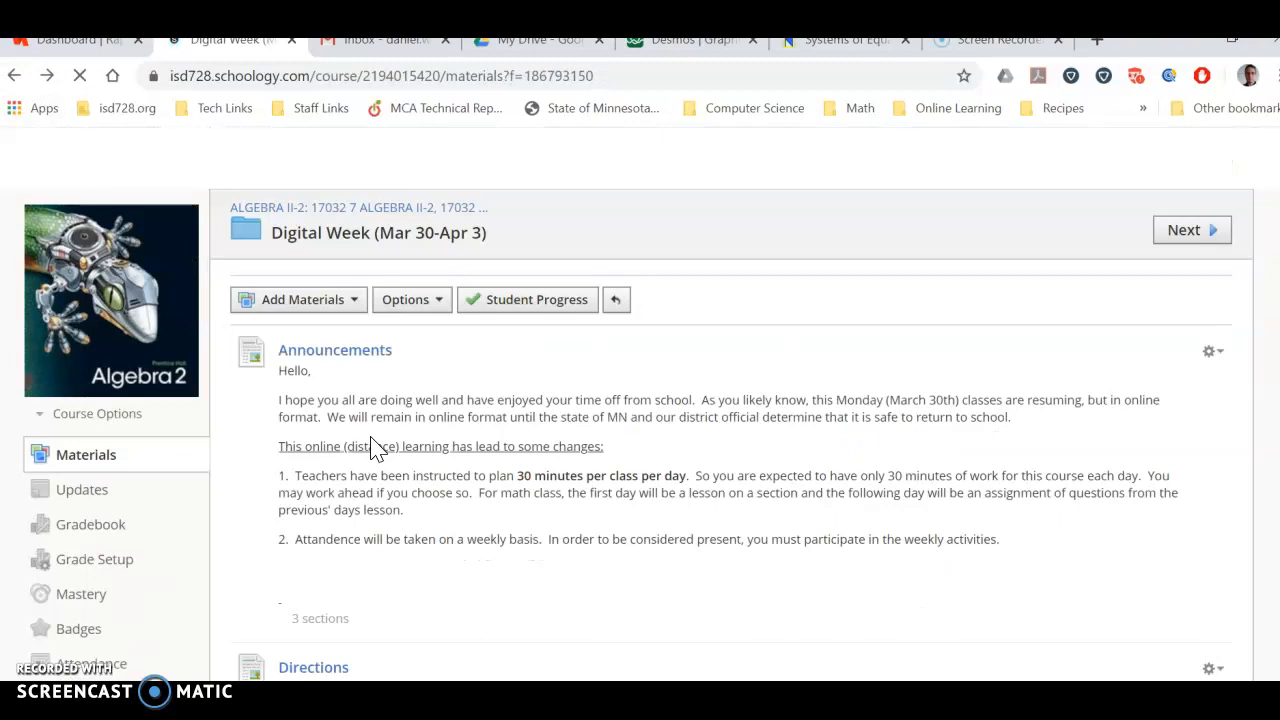
scroll(down, 3)
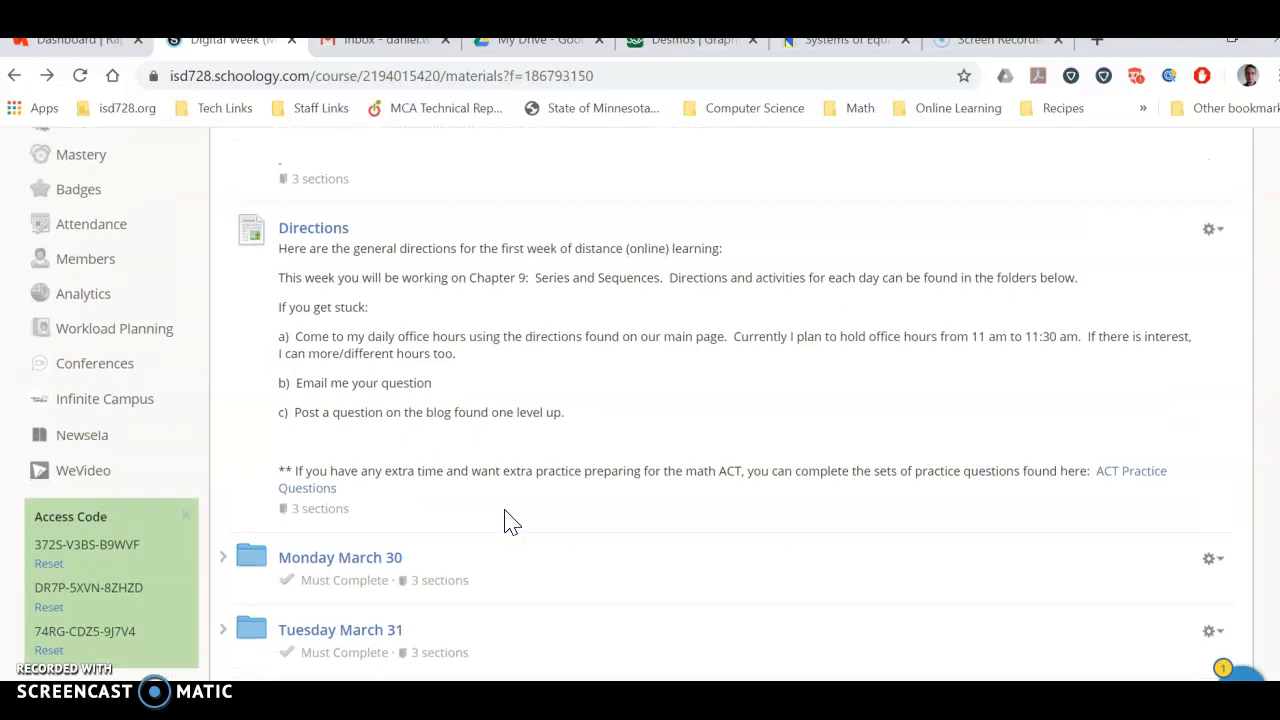
scroll(down, 3)
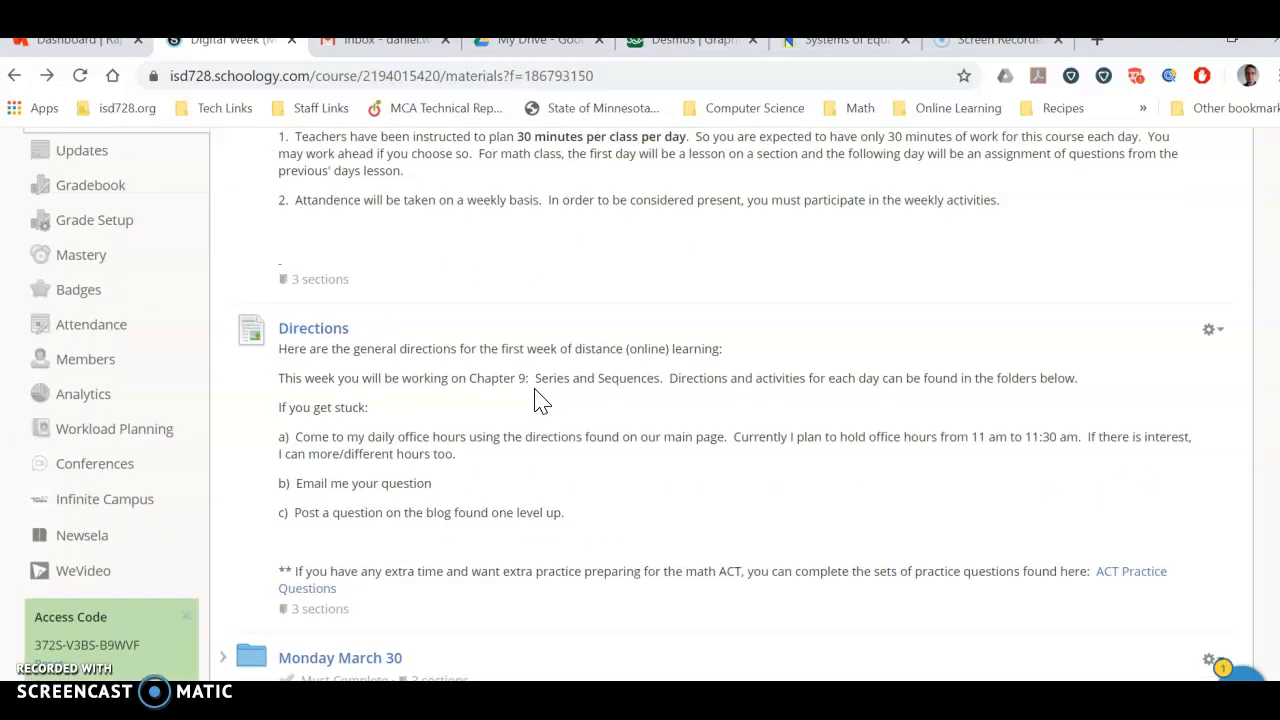